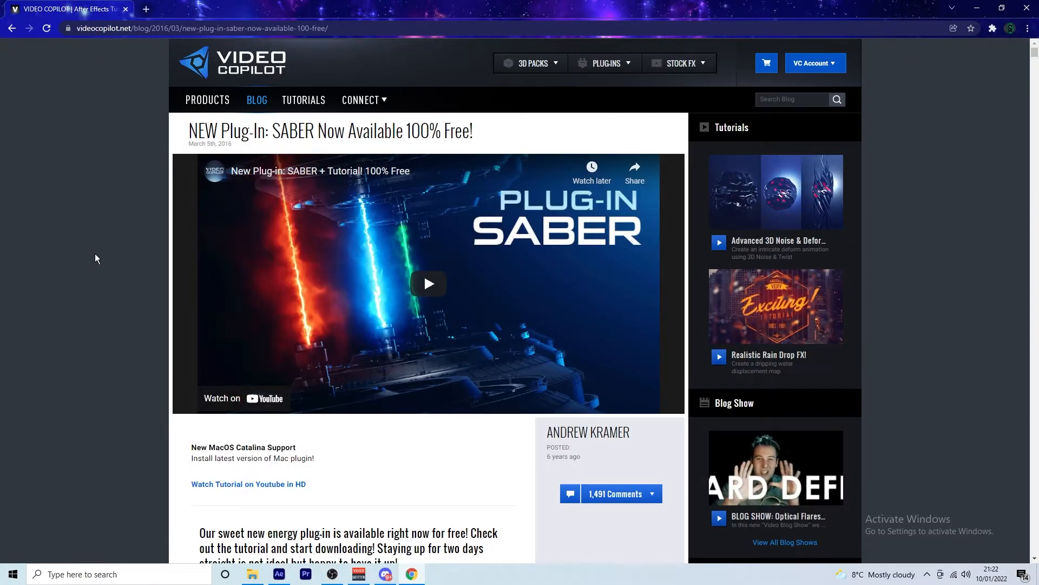
mouse_move(132, 167)
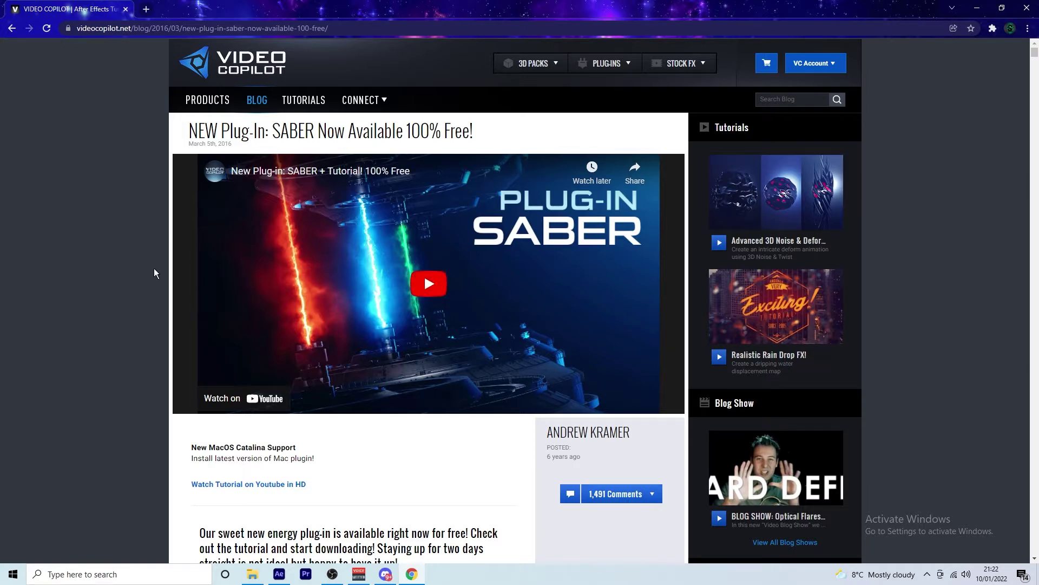
Scroll the Saber blog post down to the 'DOWNLOAD PLUG-IN: For After Effects!' buttons.
scroll(down, 3)
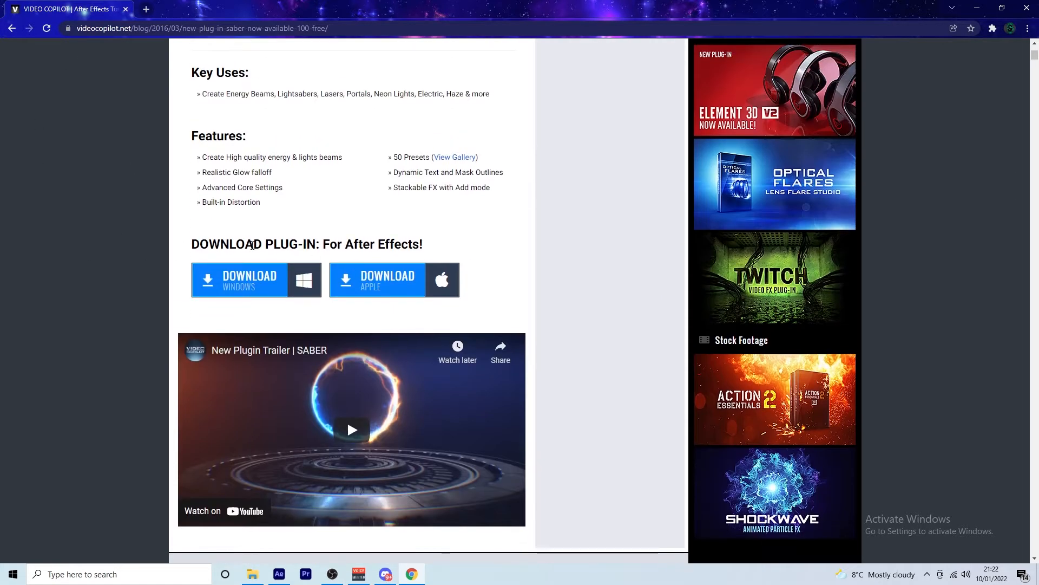
mouse_move(220, 295)
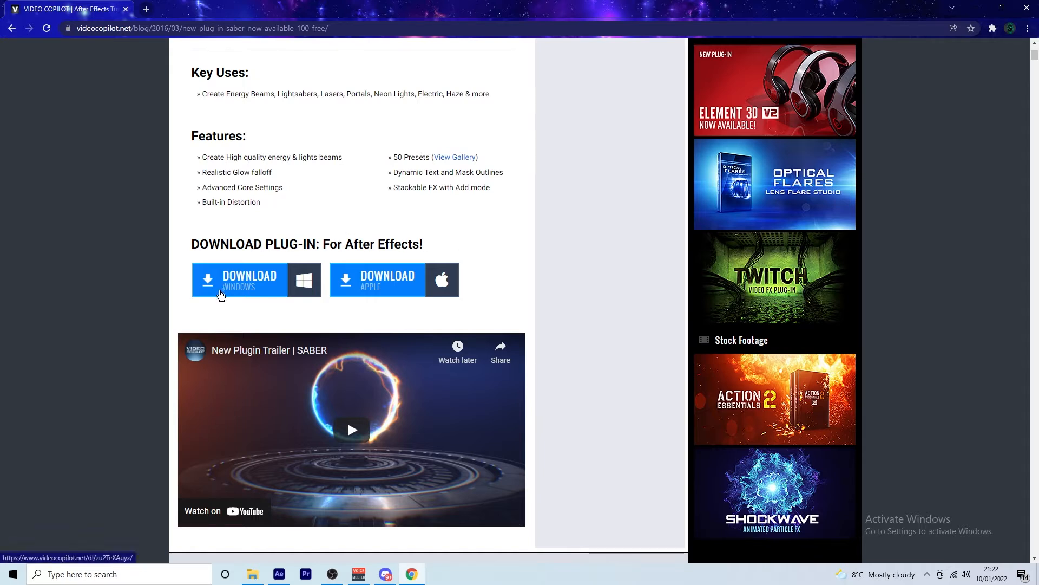
mouse_move(473, 253)
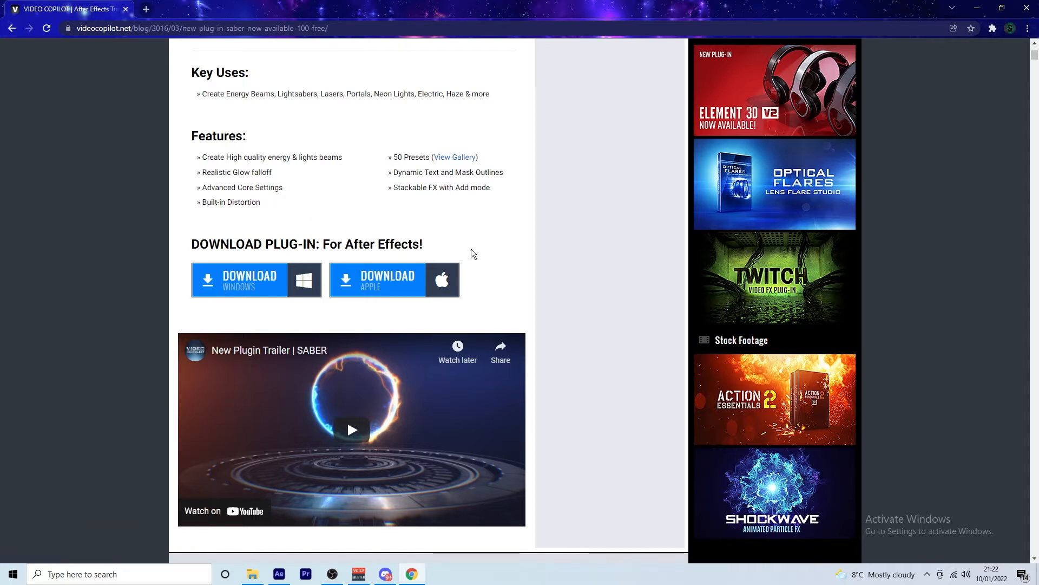
mouse_move(575, 234)
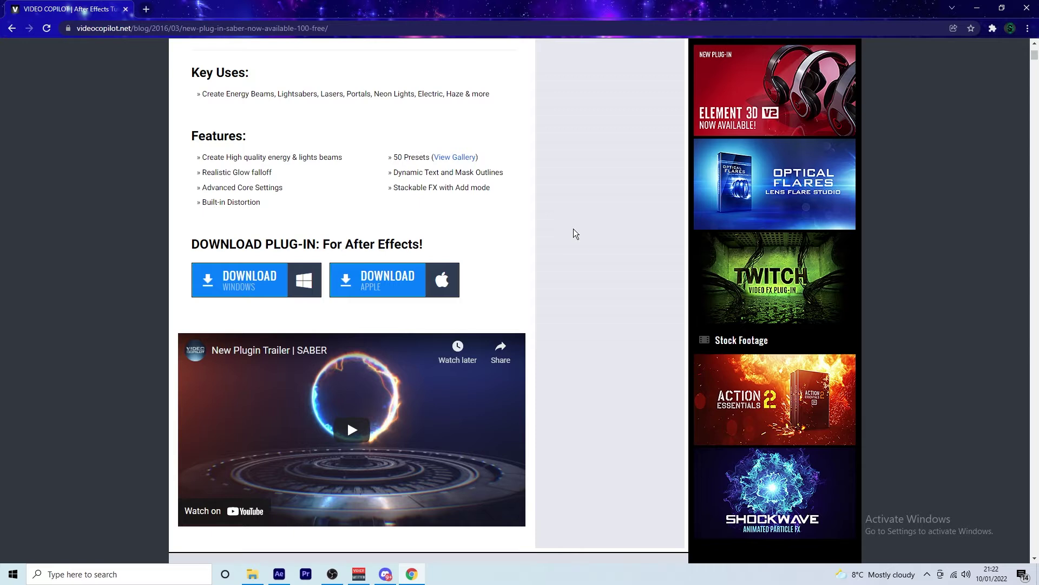
click(252, 573)
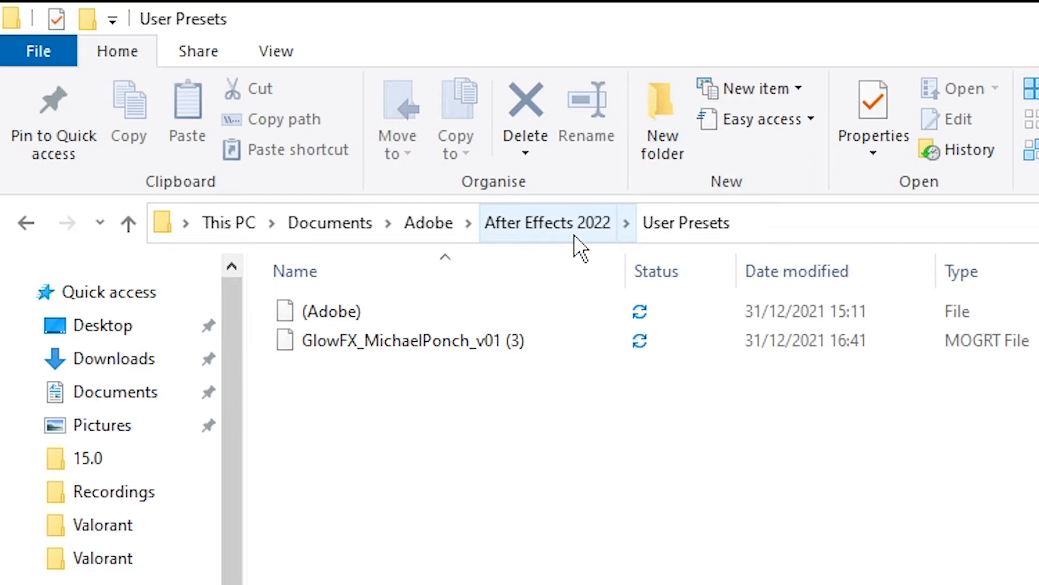
mouse_move(750, 225)
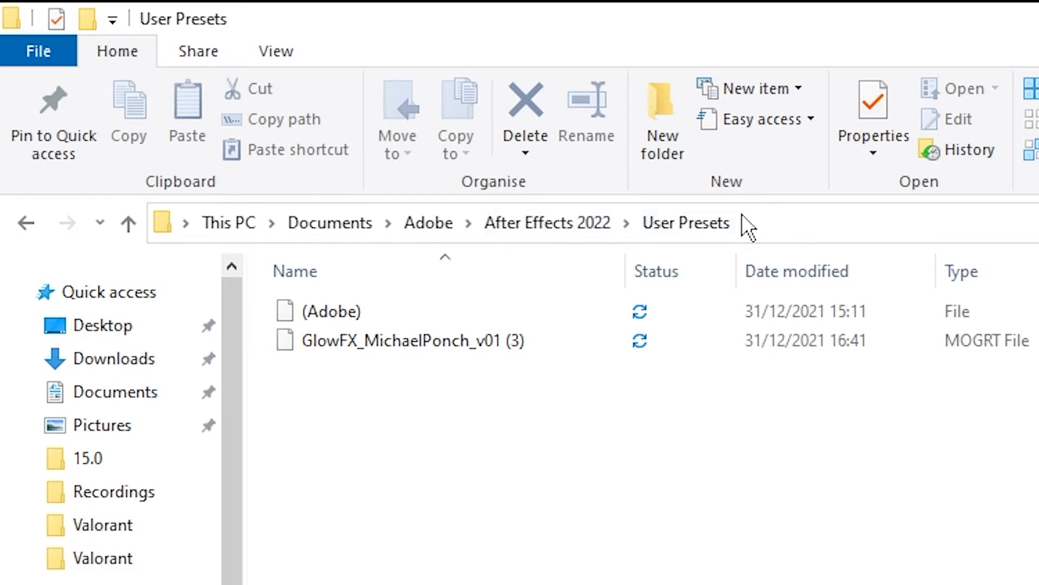
Open Documents > Adobe > After Effects 2022 > User Presets in File Explorer.
click(404, 340)
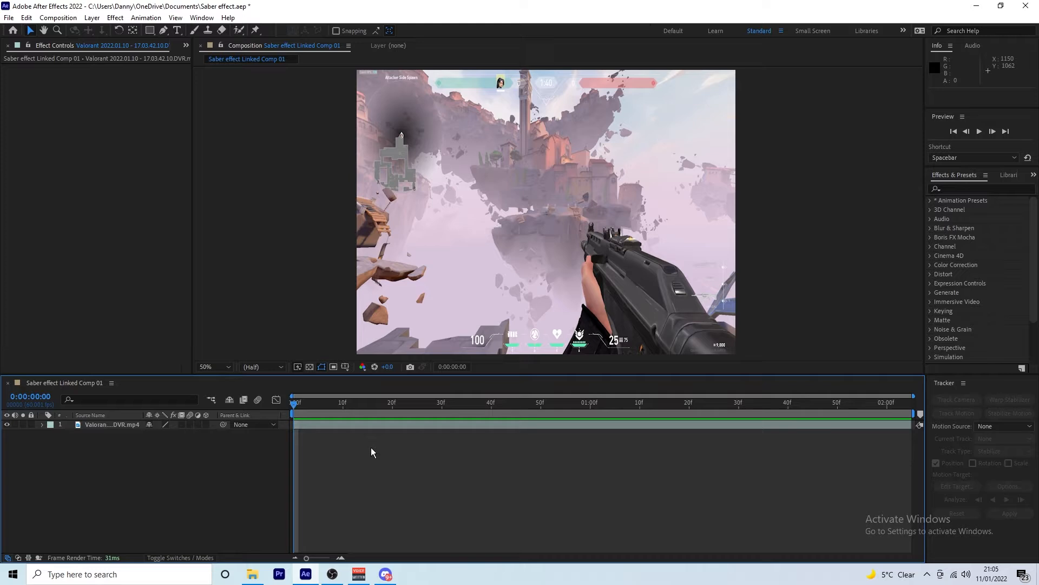
mouse_move(351, 454)
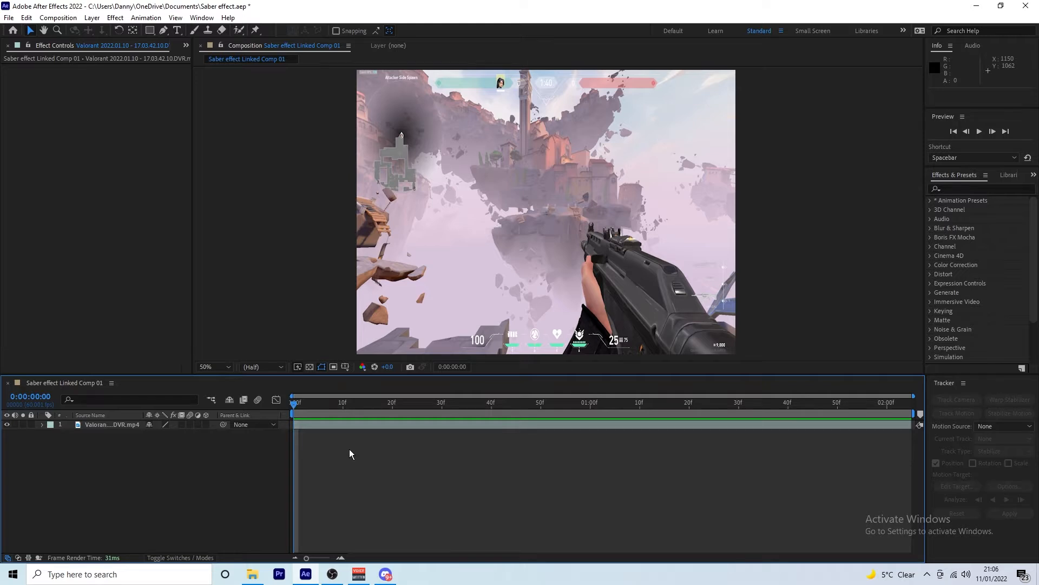
Freeze the Valorant gameplay layer on its first frame via Time > Freeze Frame.
click(110, 424)
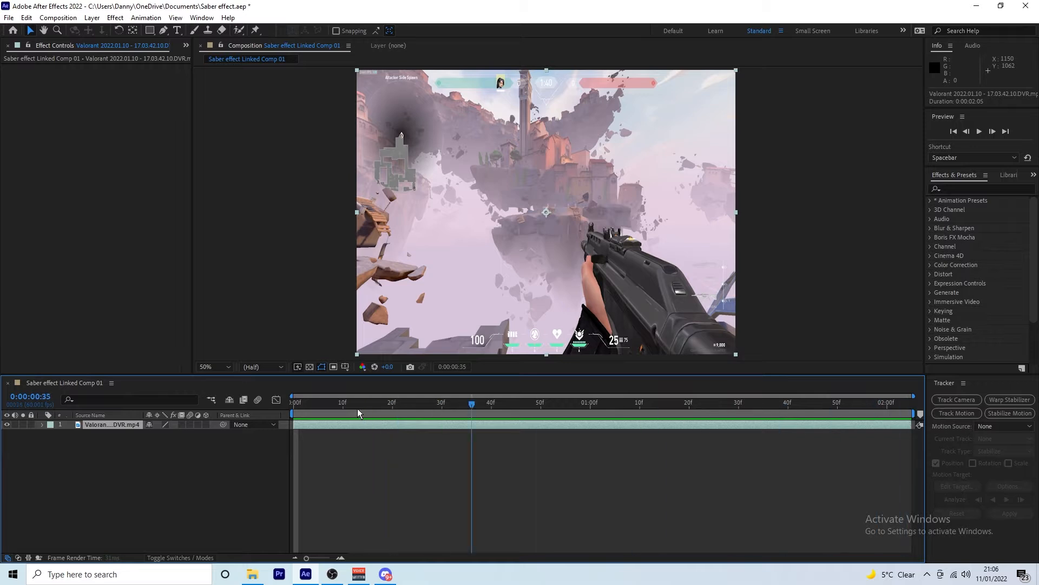
key(home)
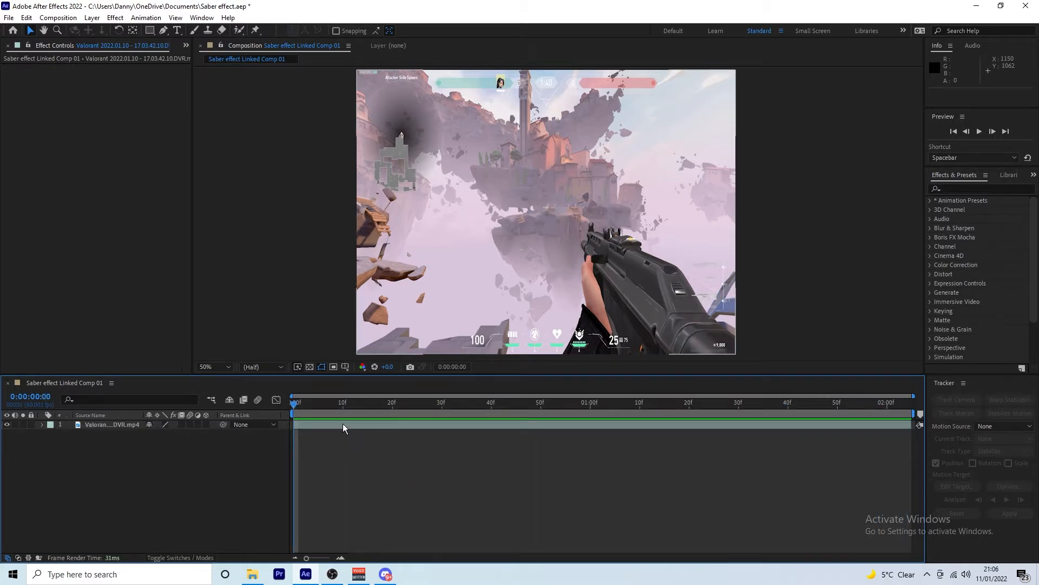
click(110, 425)
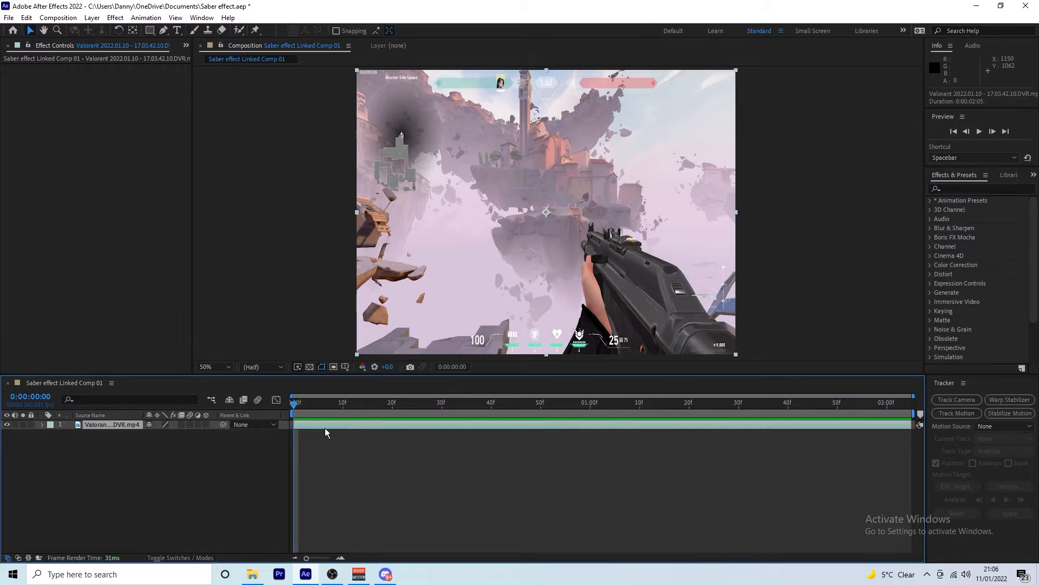
right_click(338, 431)
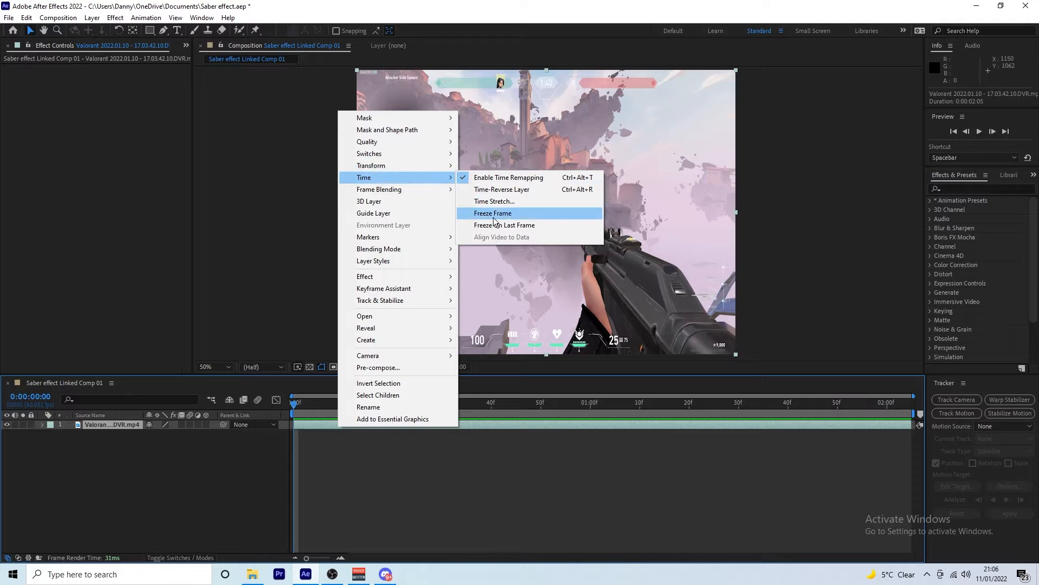
click(493, 213)
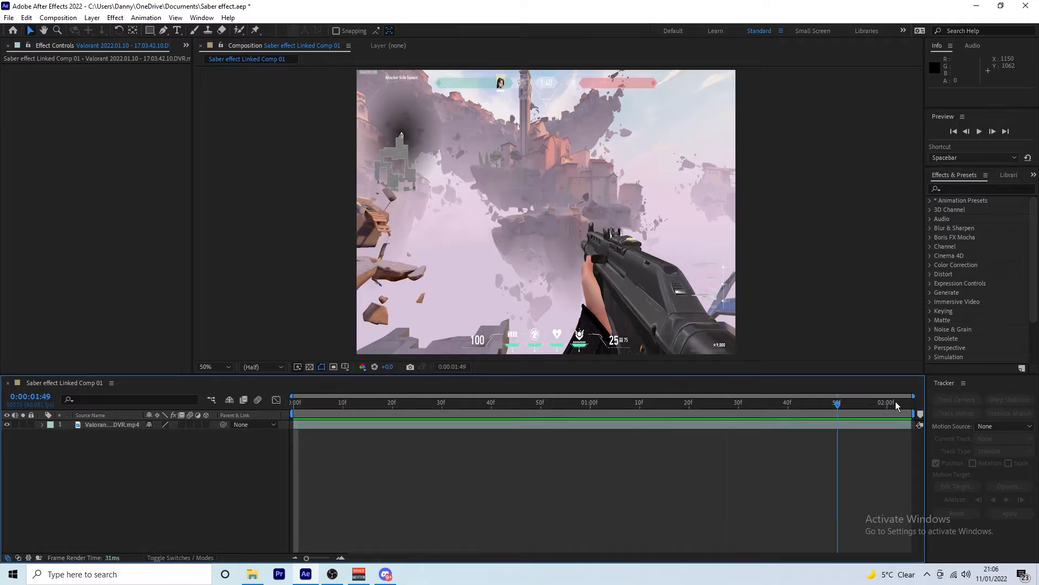
click(907, 403)
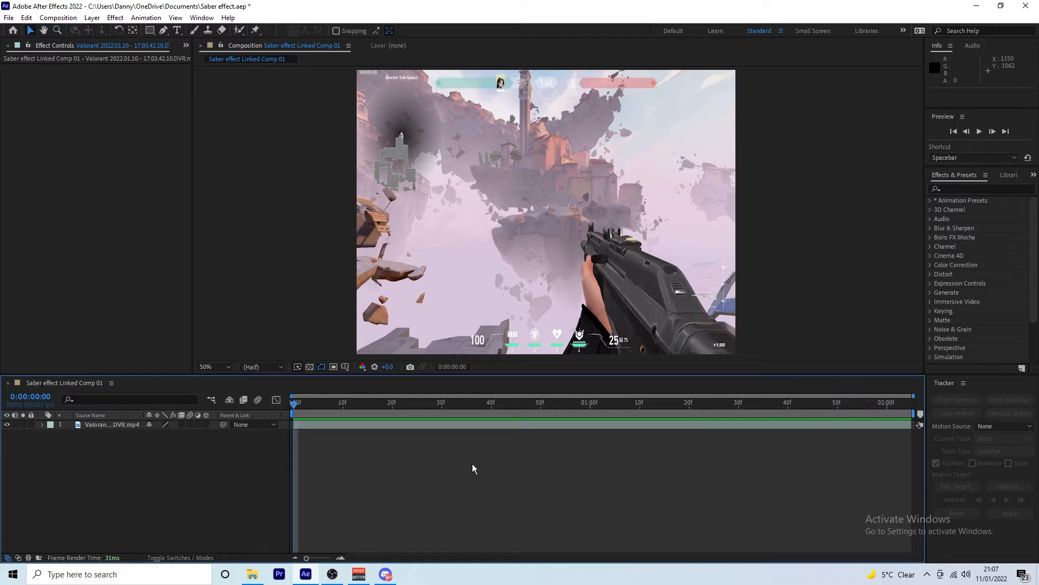
mouse_move(445, 464)
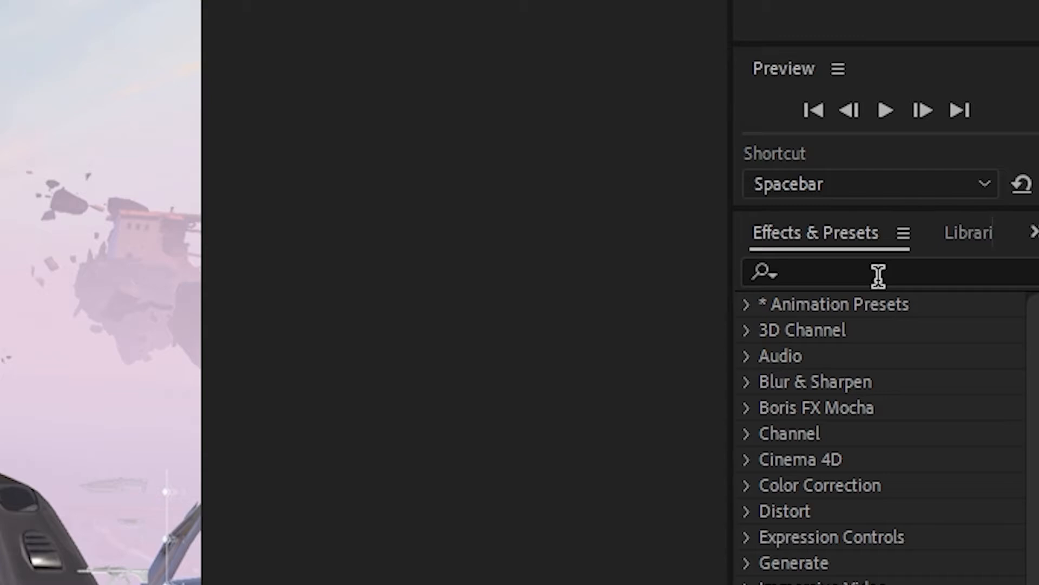
Search 'saber' in Effects & Presets to reveal Video Copilot > Saber.
text(saber)
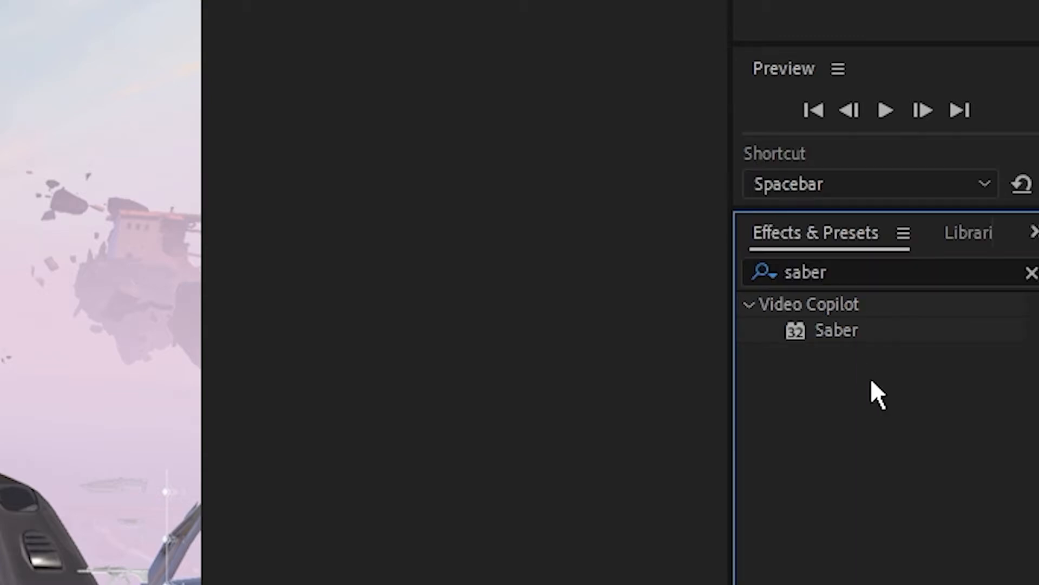
mouse_move(881, 422)
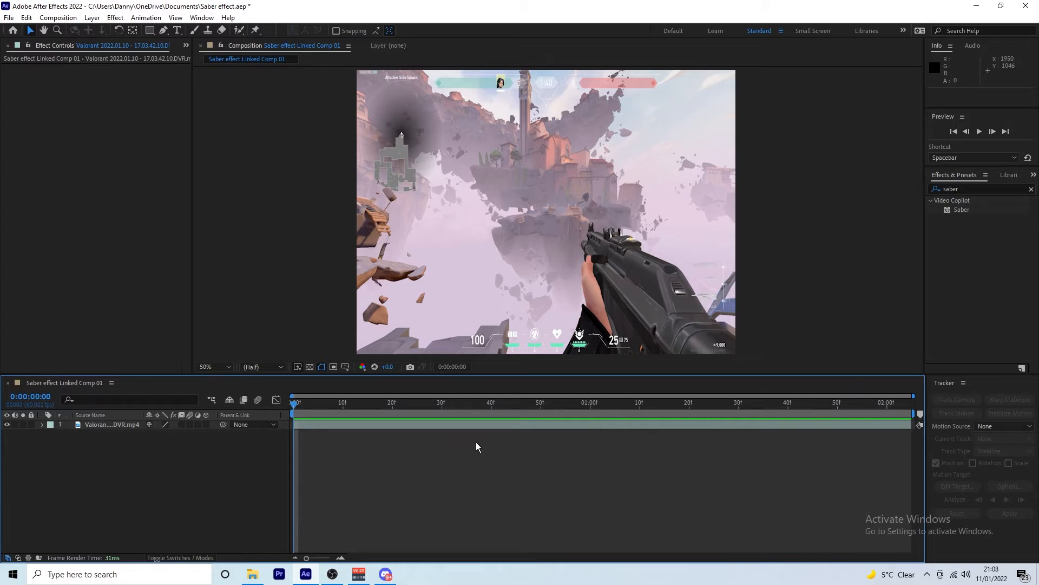
mouse_move(492, 435)
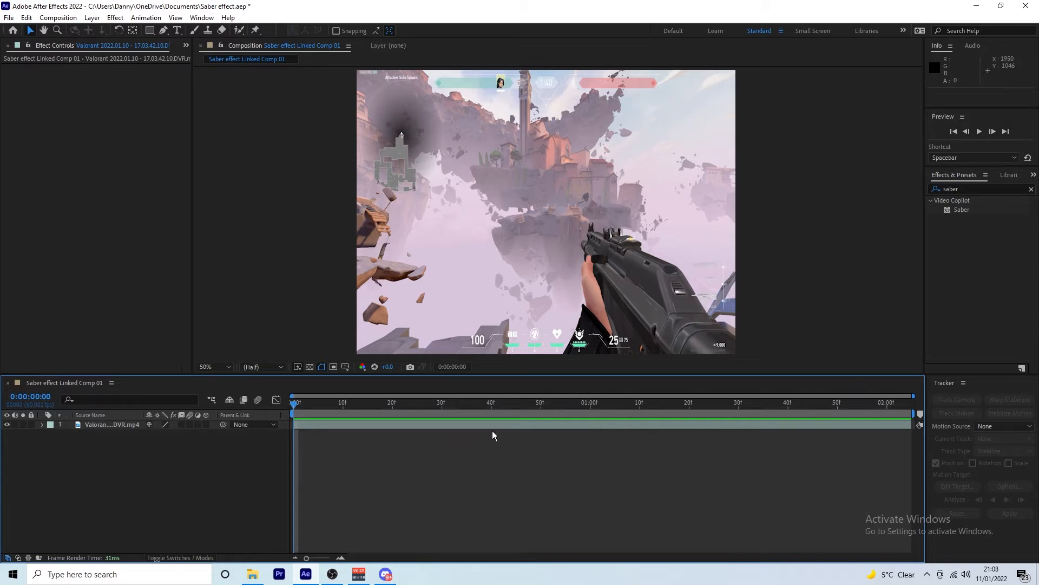
mouse_move(529, 439)
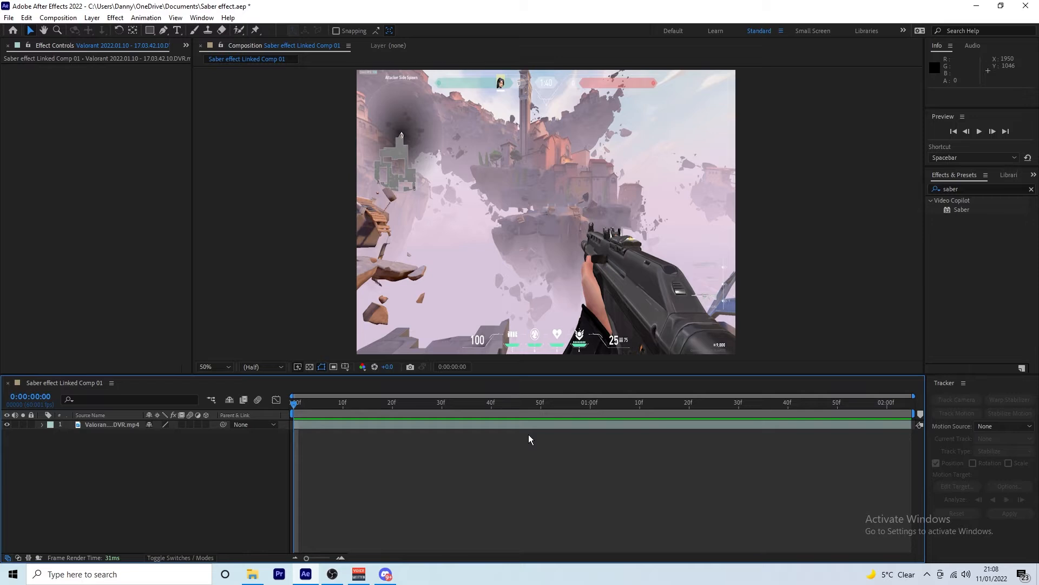
mouse_move(565, 355)
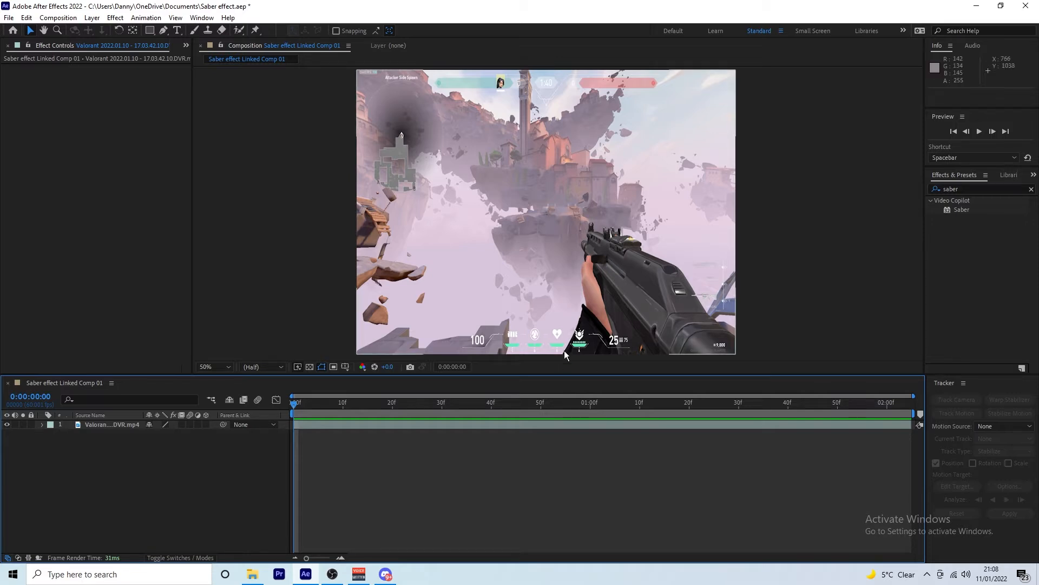
mouse_move(529, 484)
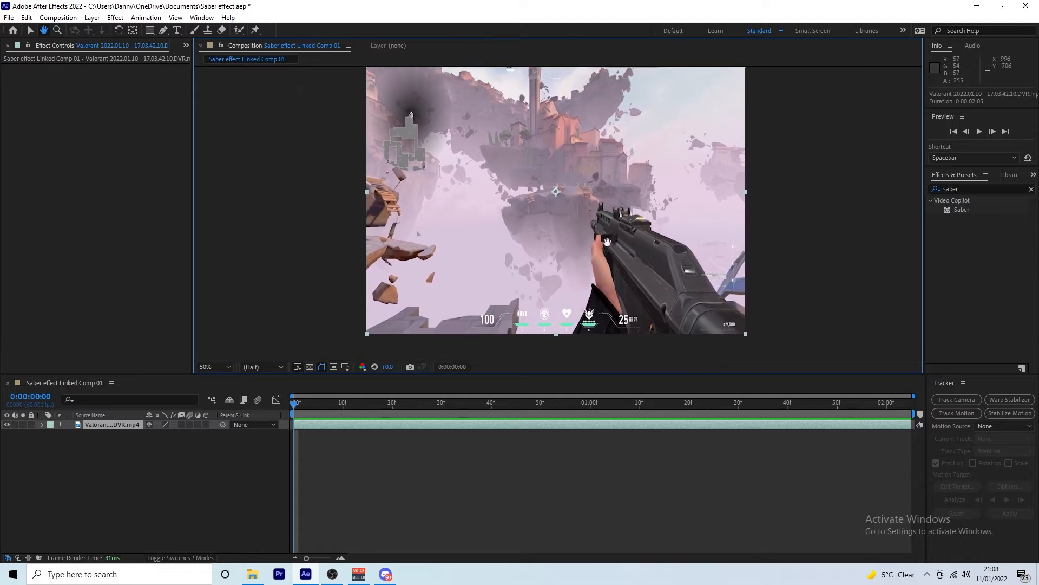
Draw Mask 1 with the Pen tool along the gun's outline.
click(206, 367)
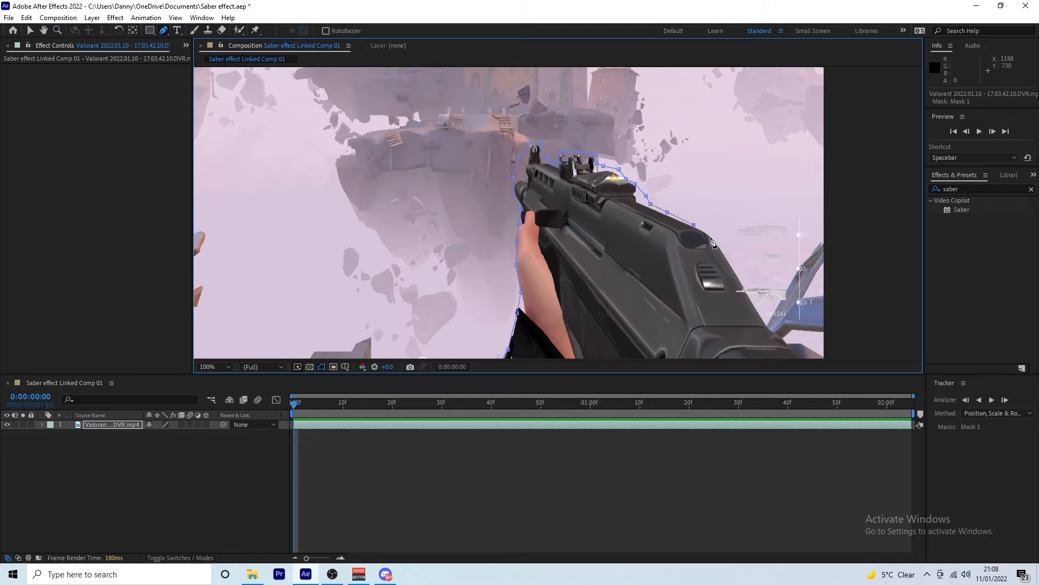
mouse_move(768, 325)
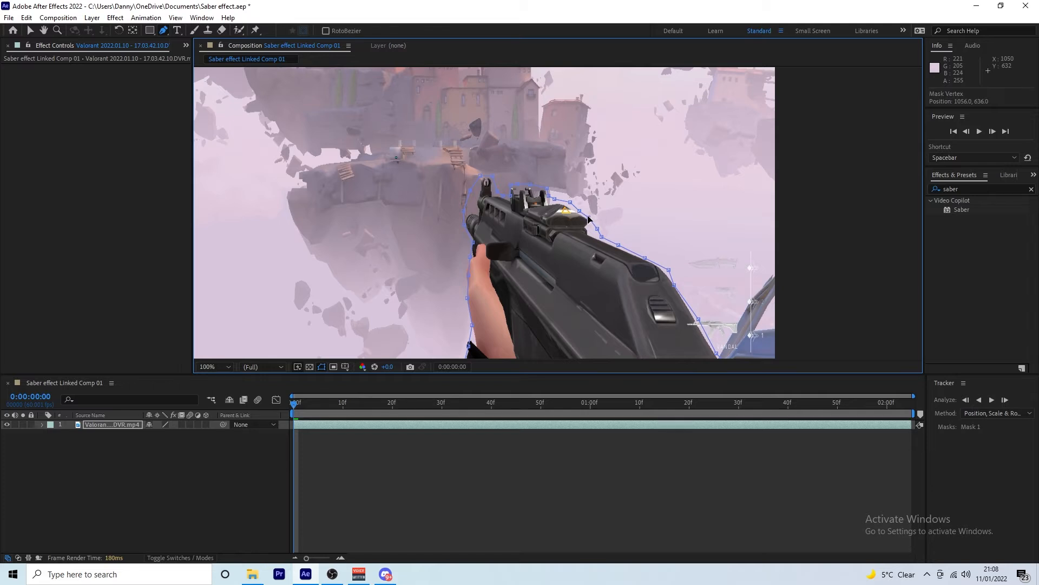
click(209, 366)
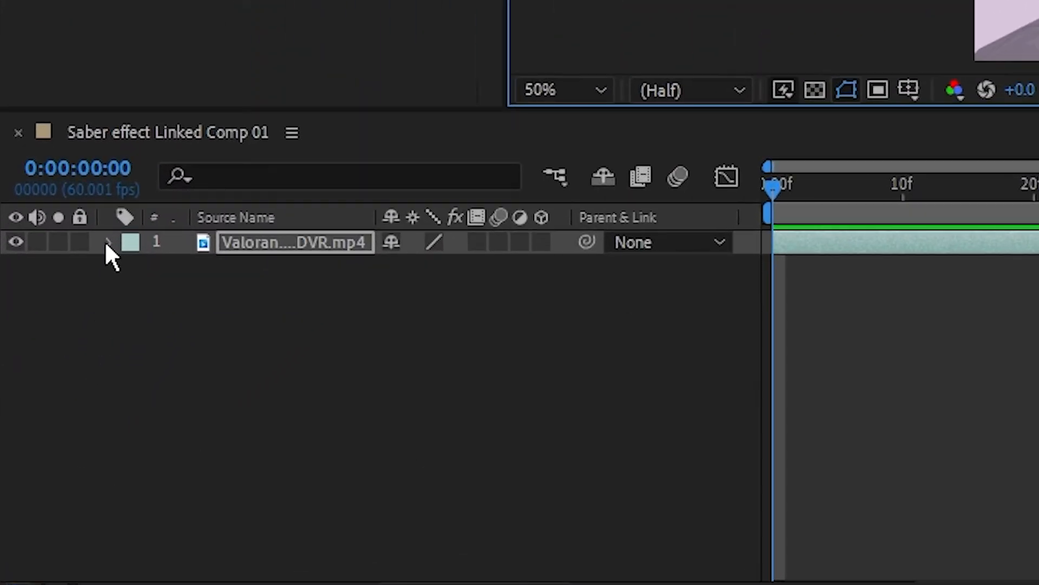
Expand the gameplay layer's Masks and copy Mask 1 with Ctrl+C.
click(109, 242)
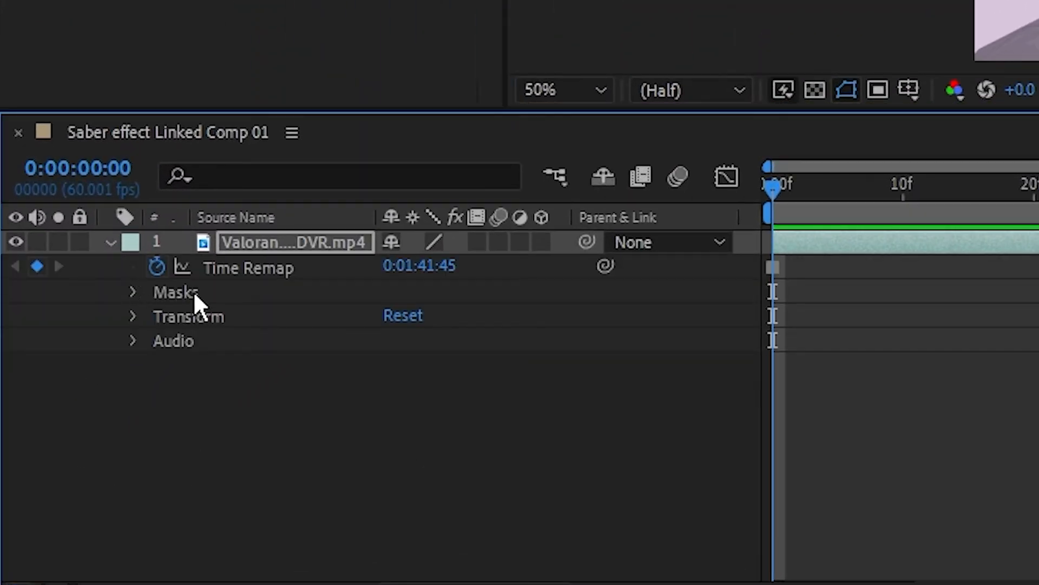
click(131, 291)
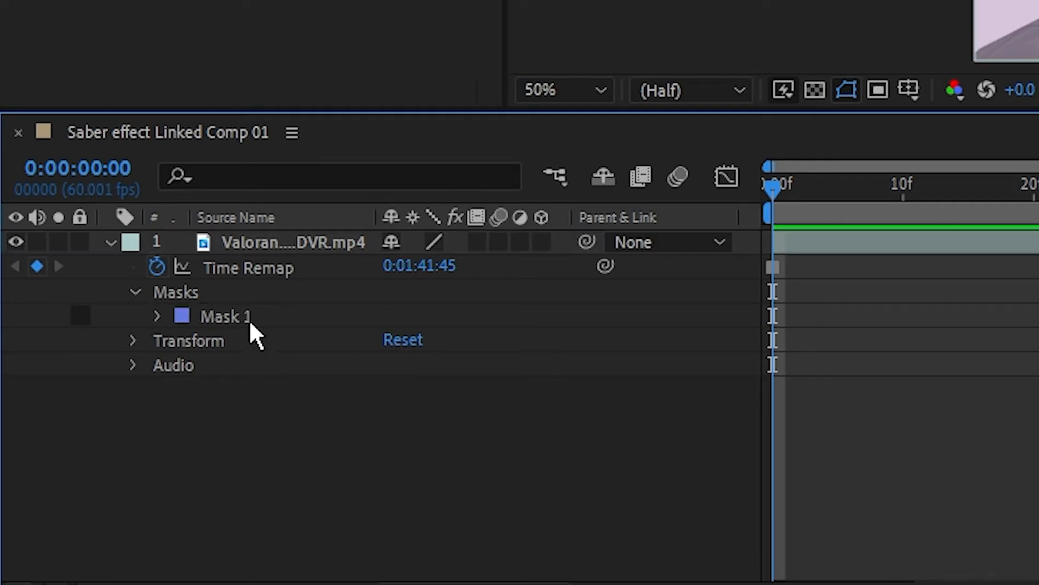
click(225, 315)
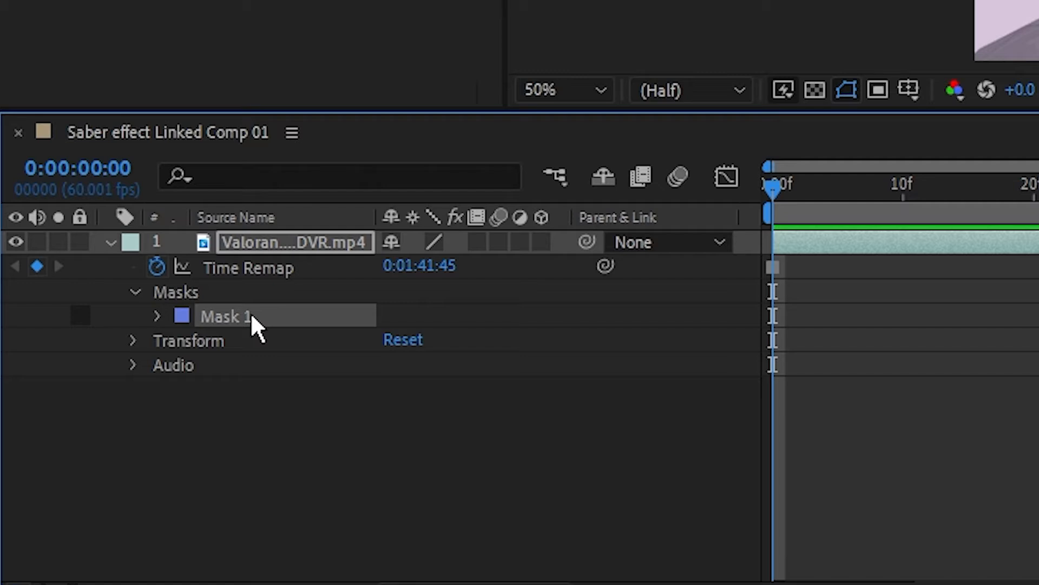
key(ctrl+c)
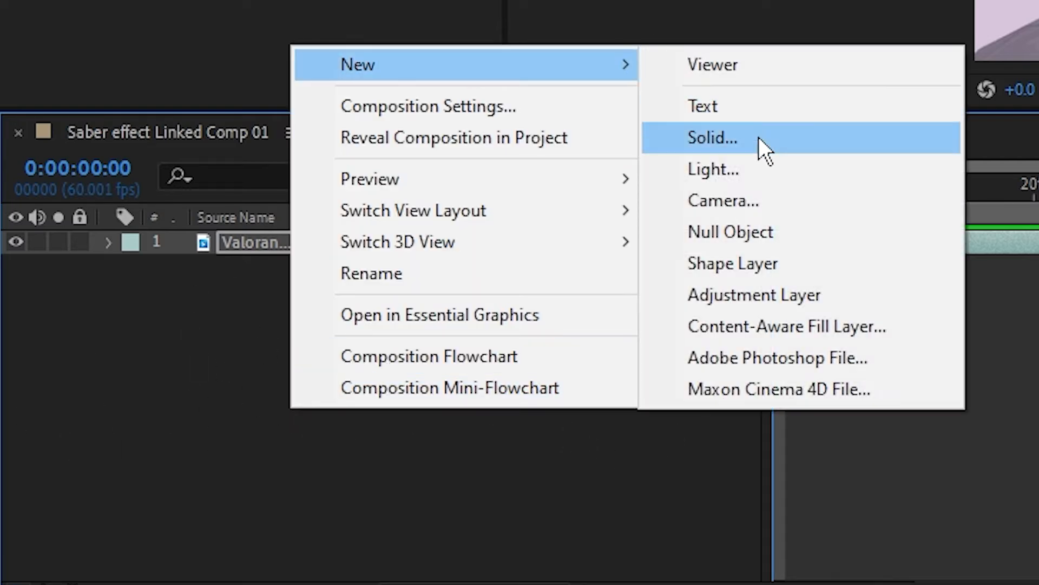
Create a comp-sized solid named 'Saber effect'.
click(712, 138)
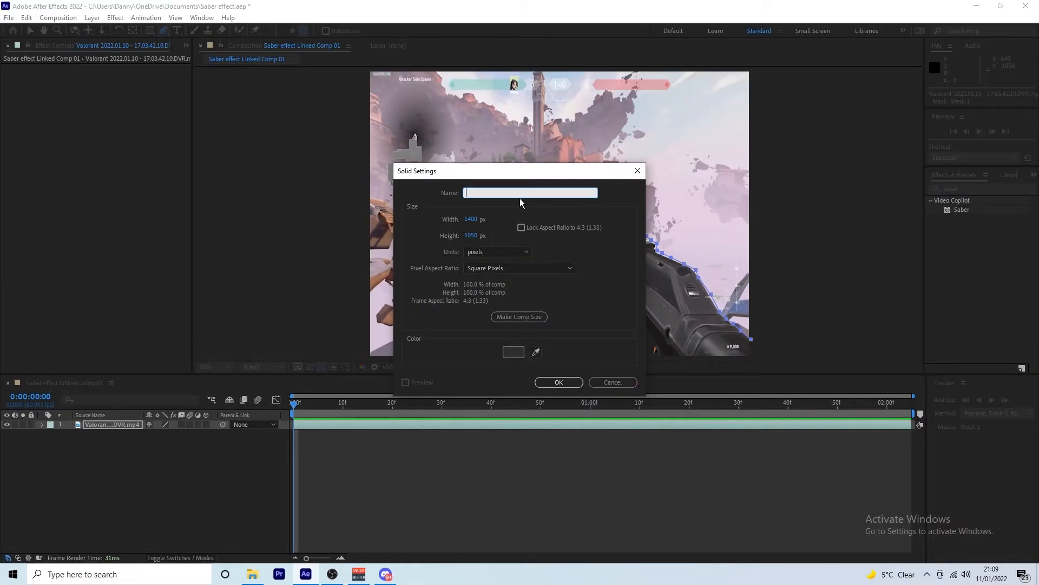
text(Saber ffect)
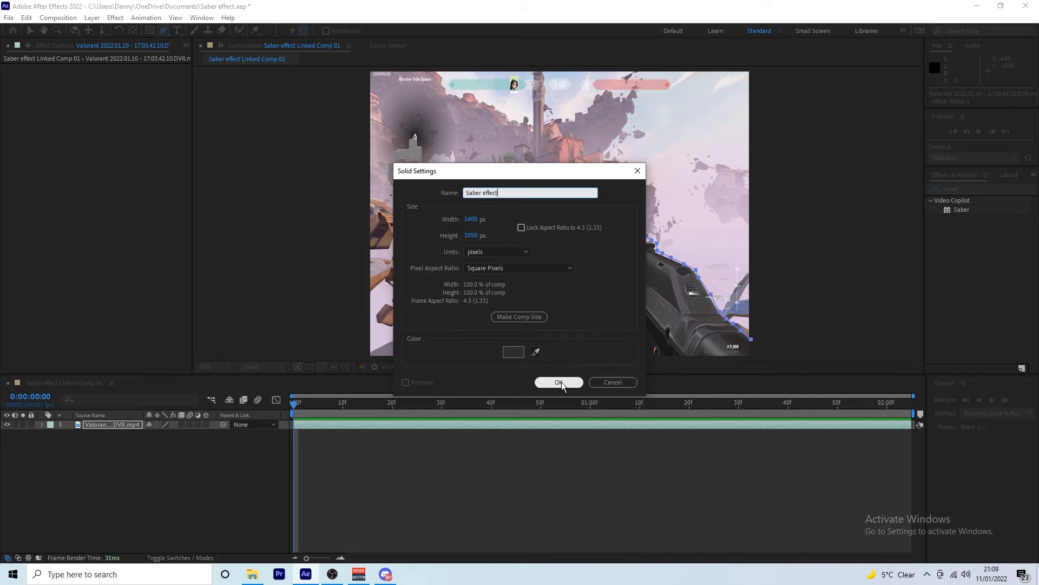
click(558, 382)
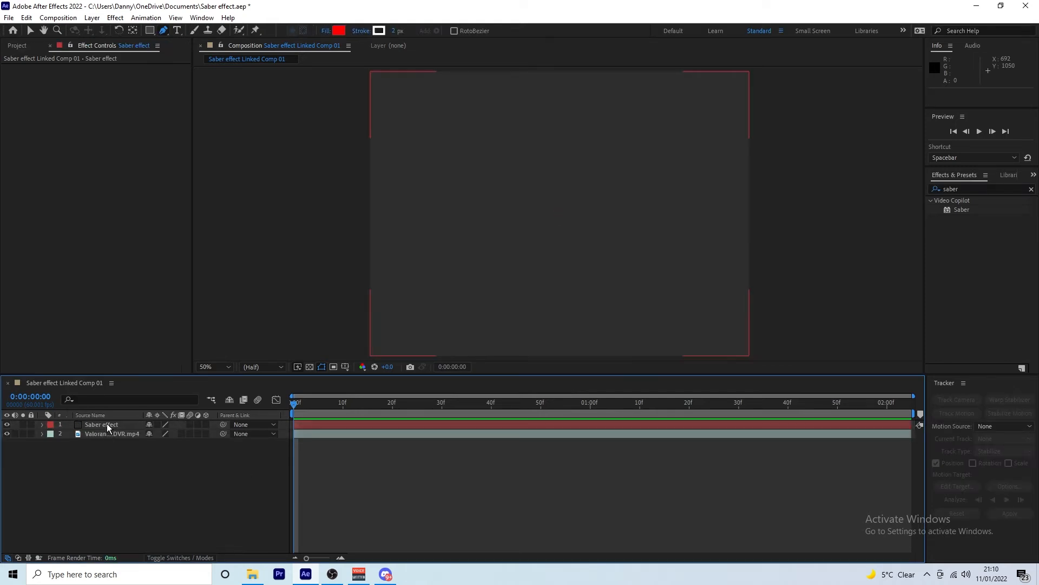
Paste the gun-outline mask onto the Saber effect solid with Ctrl+V.
key(ctrl+v)
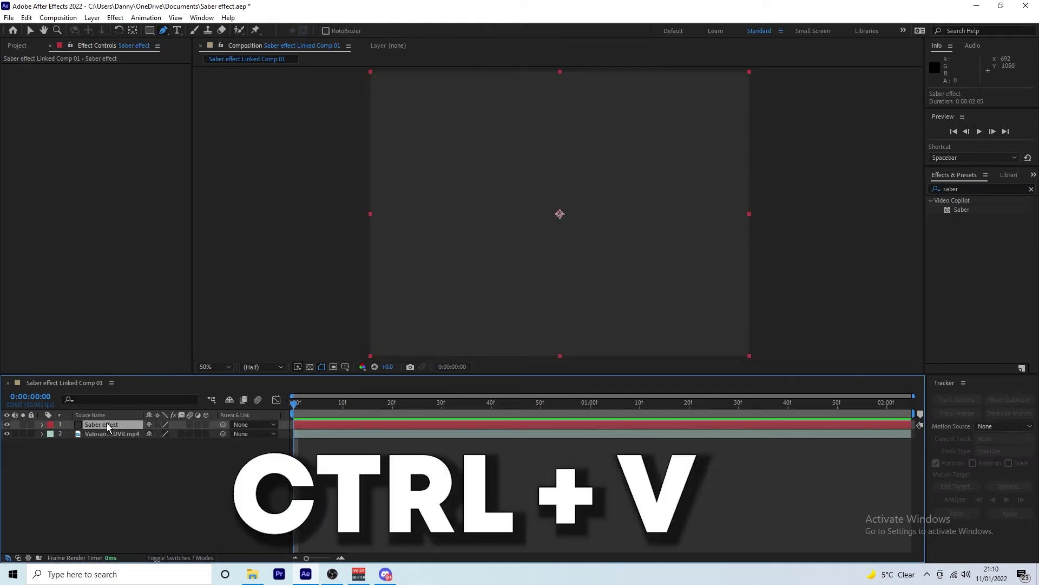
key(ctrl+v)
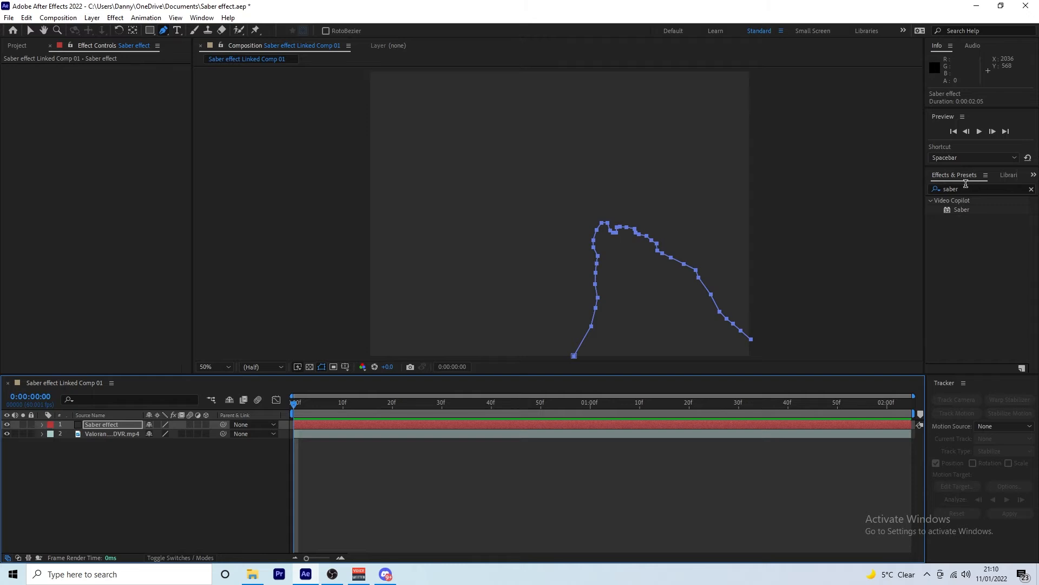
mouse_move(966, 213)
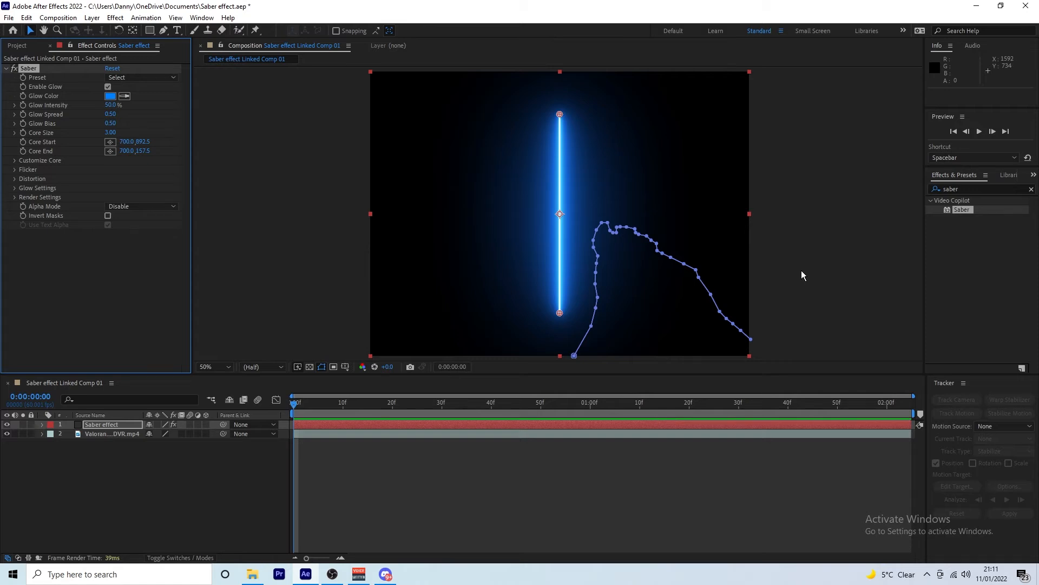
mouse_move(535, 98)
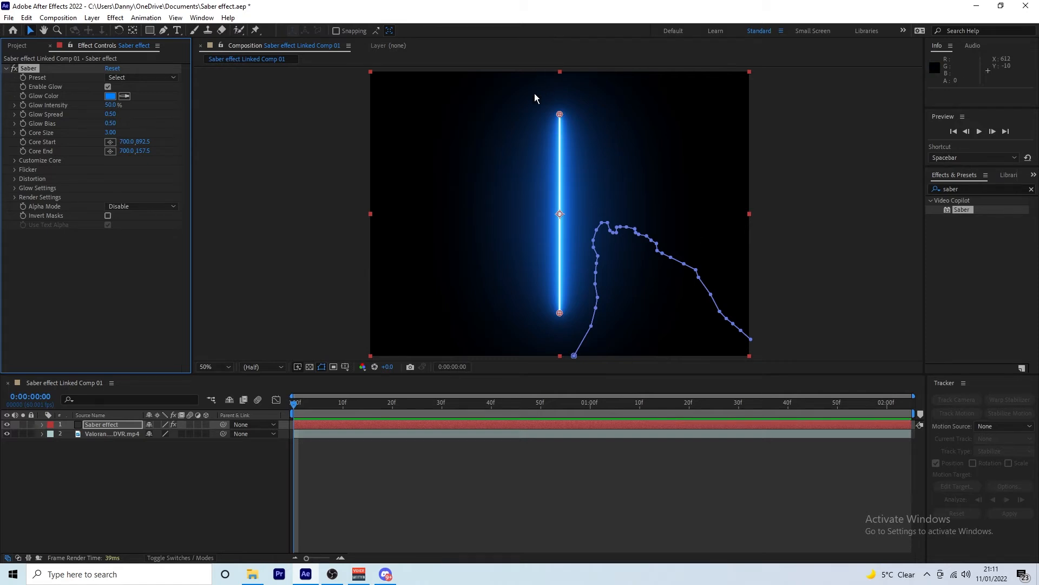
mouse_move(535, 228)
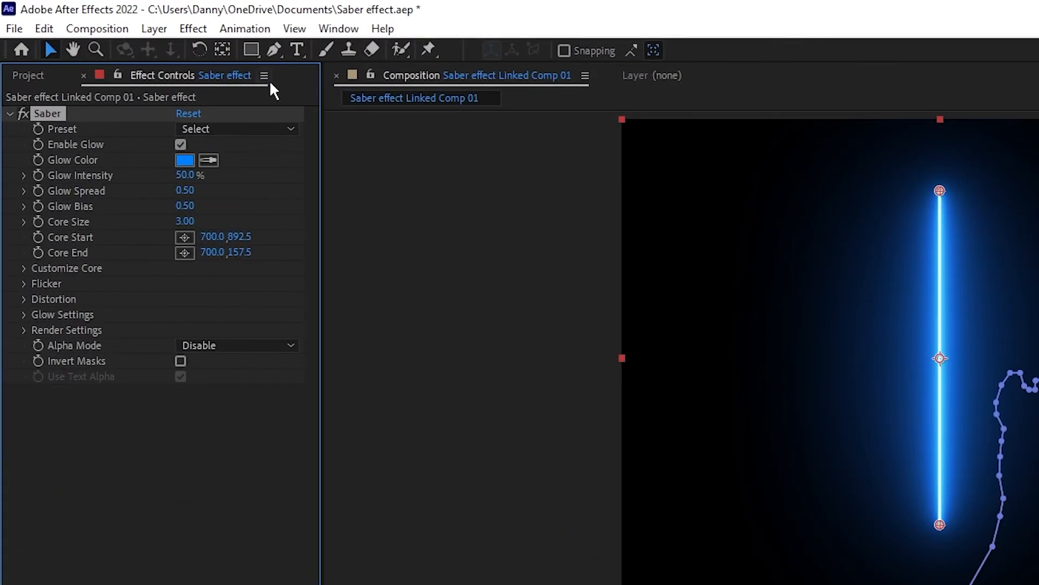
Set Saber's Render Settings Composite Settings to Transparent.
click(24, 330)
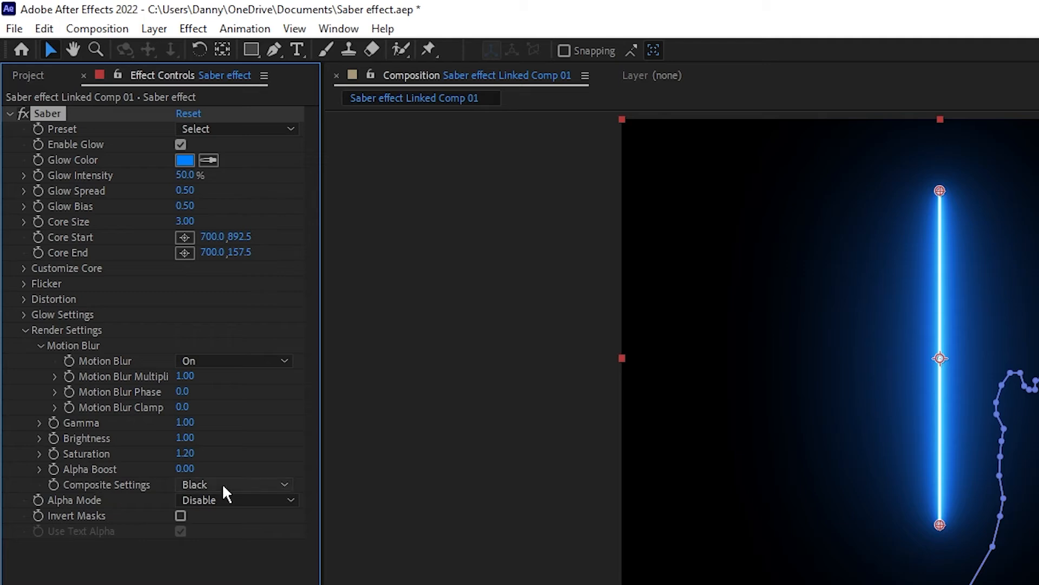
click(233, 484)
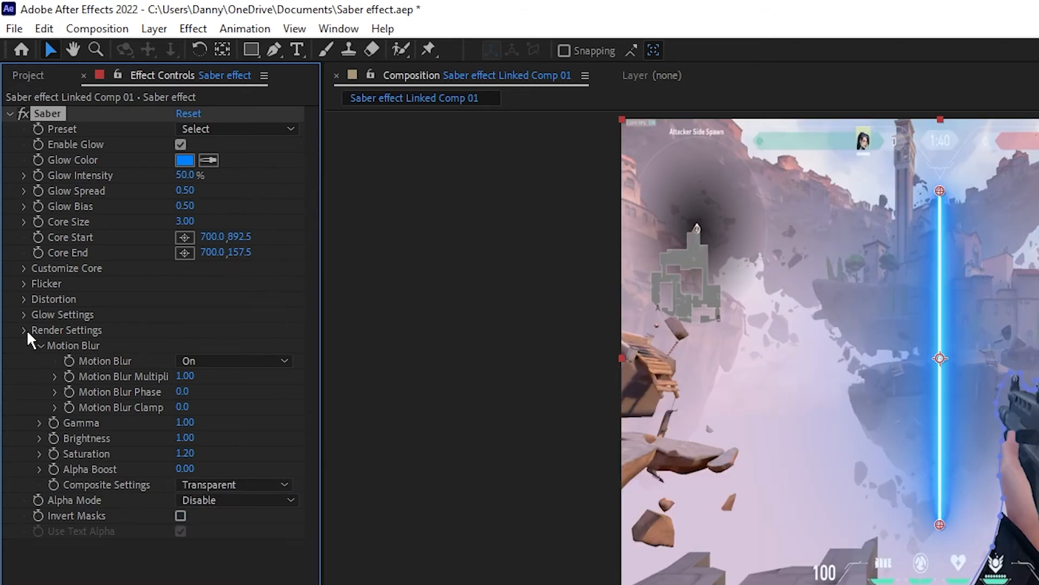
click(24, 268)
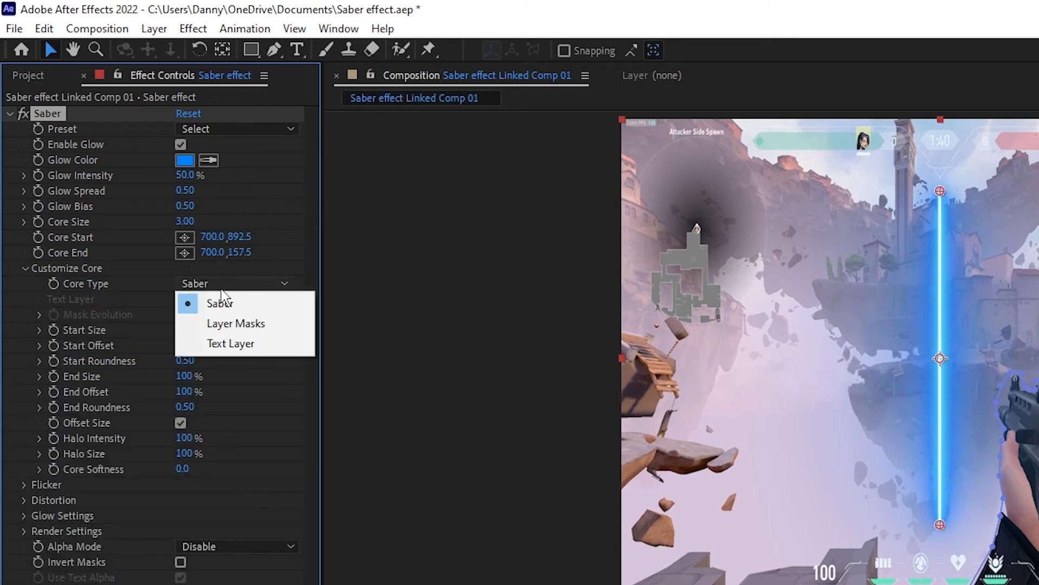
Set Saber's Core Type to Layer Masks so the glow traces the gun.
click(235, 323)
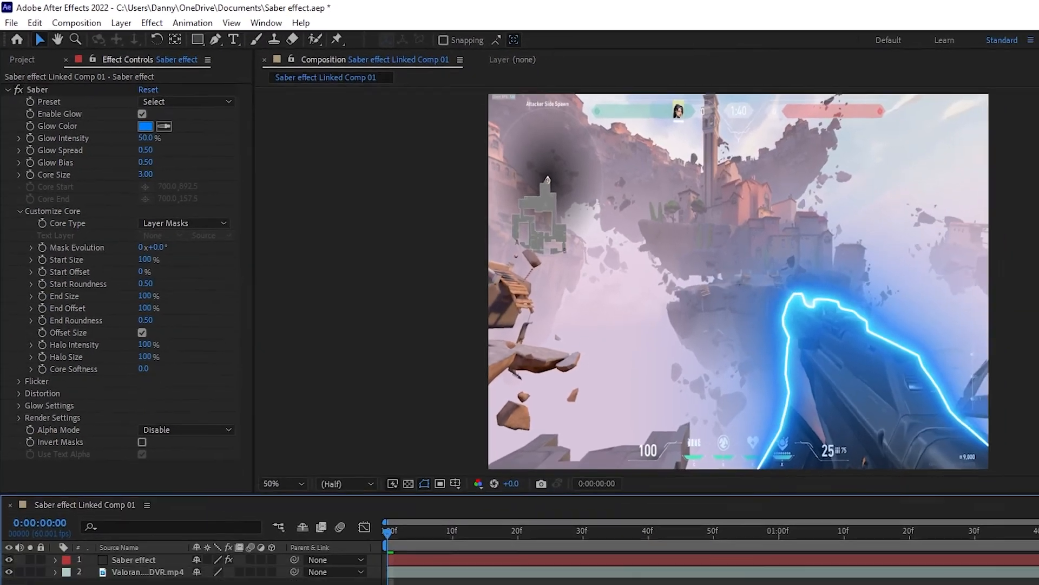
click(1004, 8)
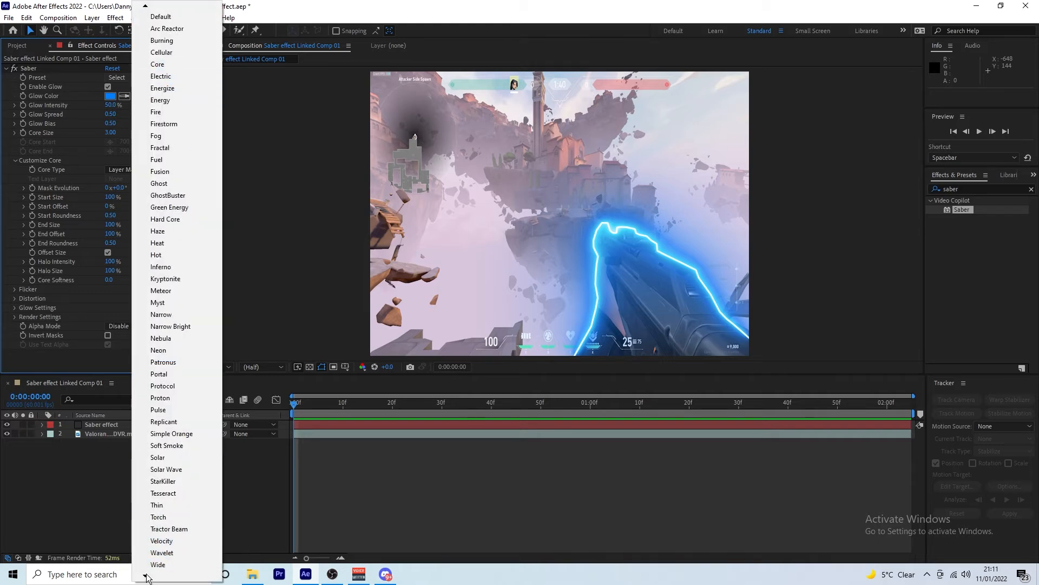
Apply the Heat Saber preset and change its glow colour to cyan.
scroll(down, 3)
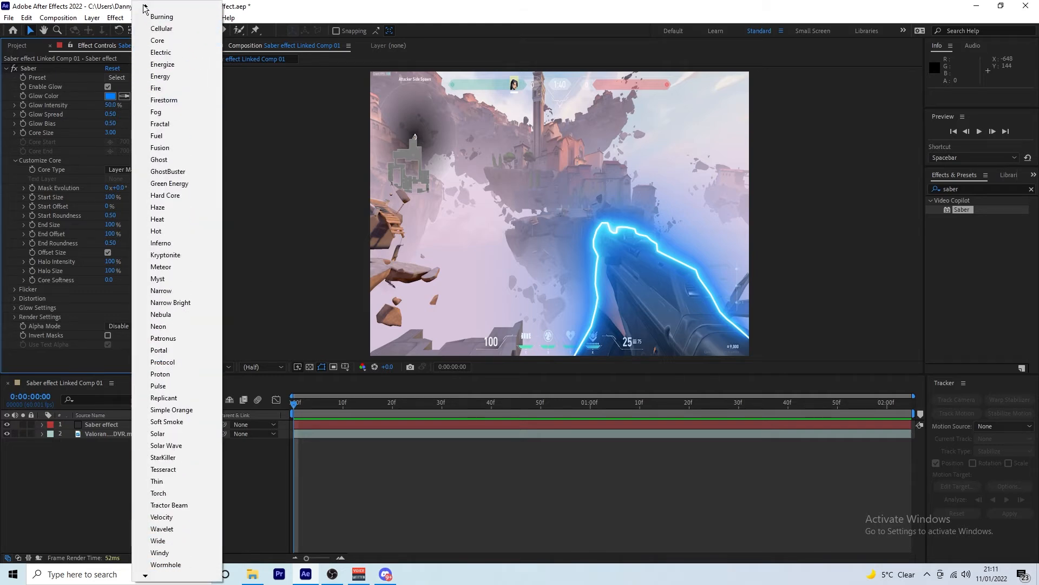
mouse_move(172, 266)
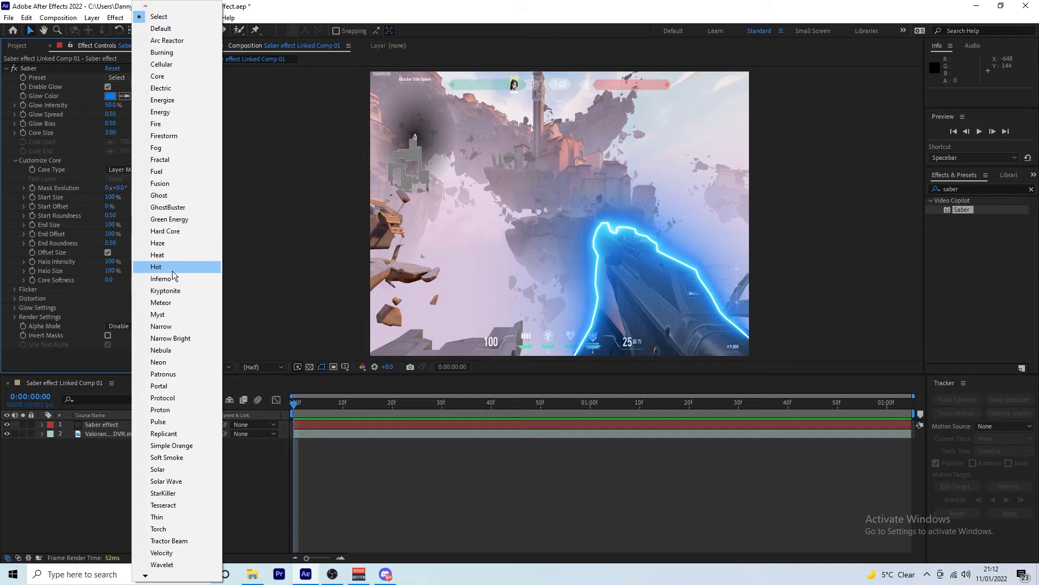
click(158, 254)
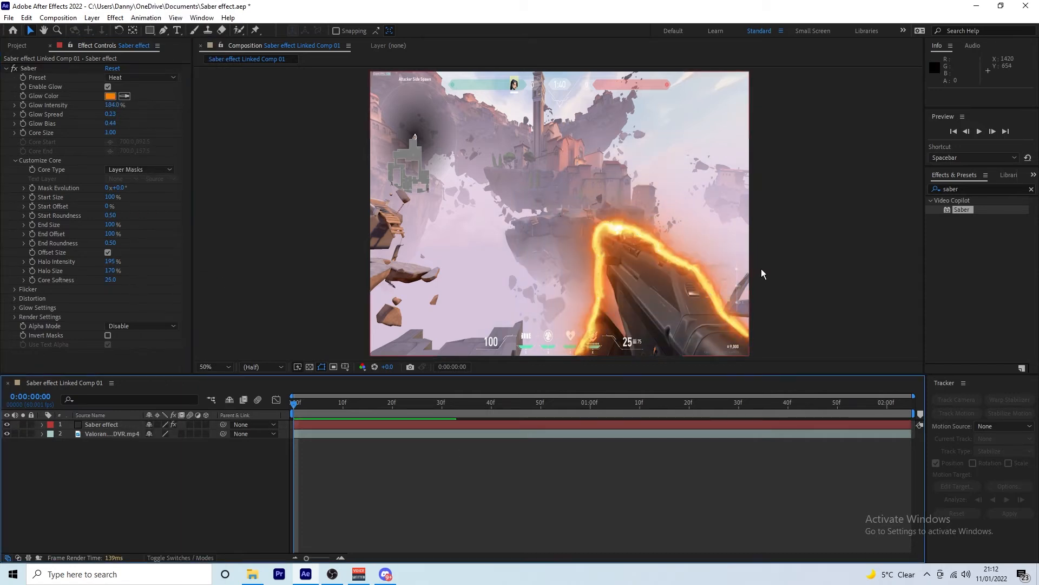
click(110, 95)
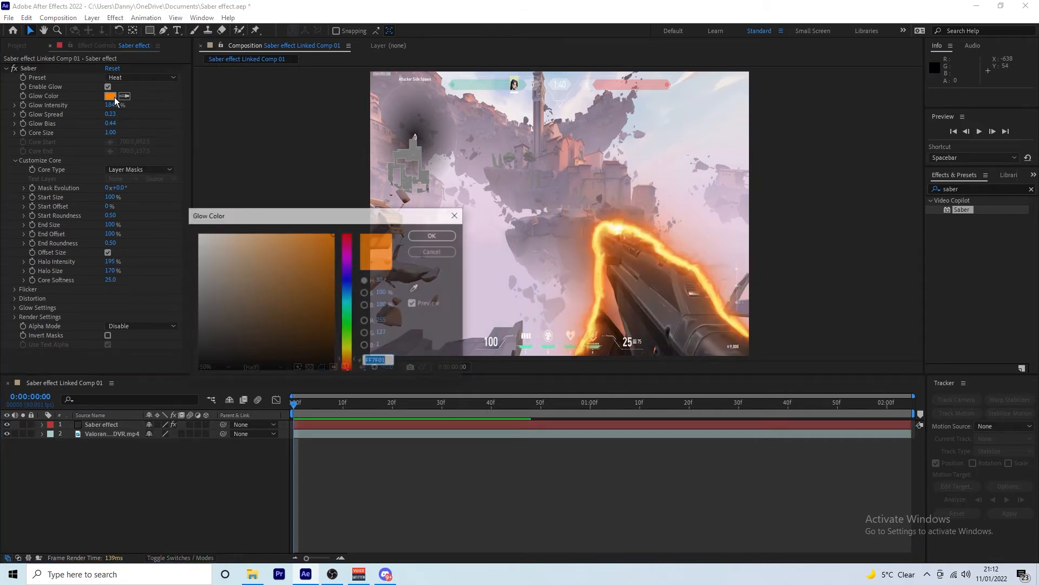
click(346, 251)
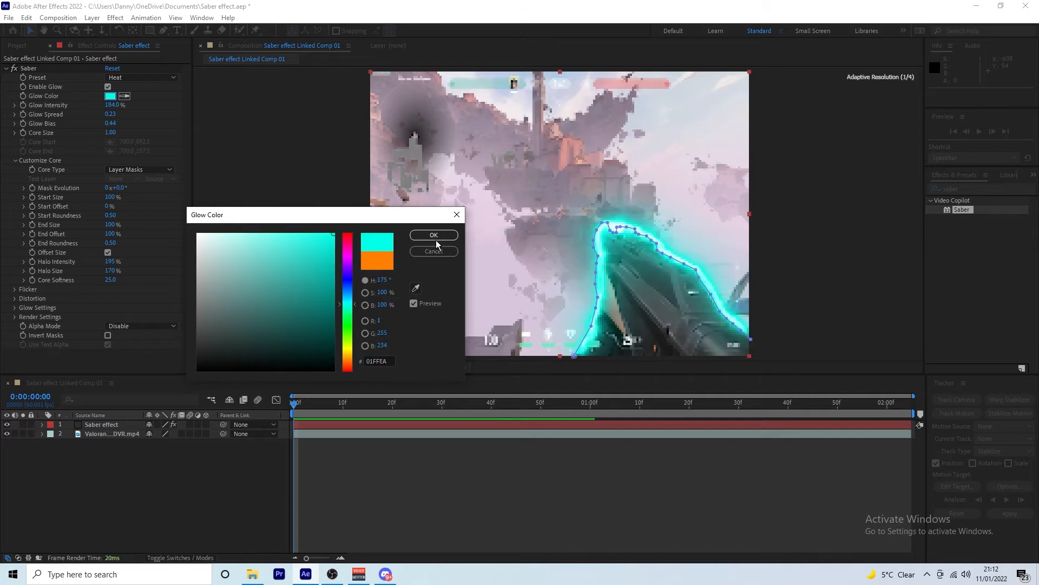
click(433, 234)
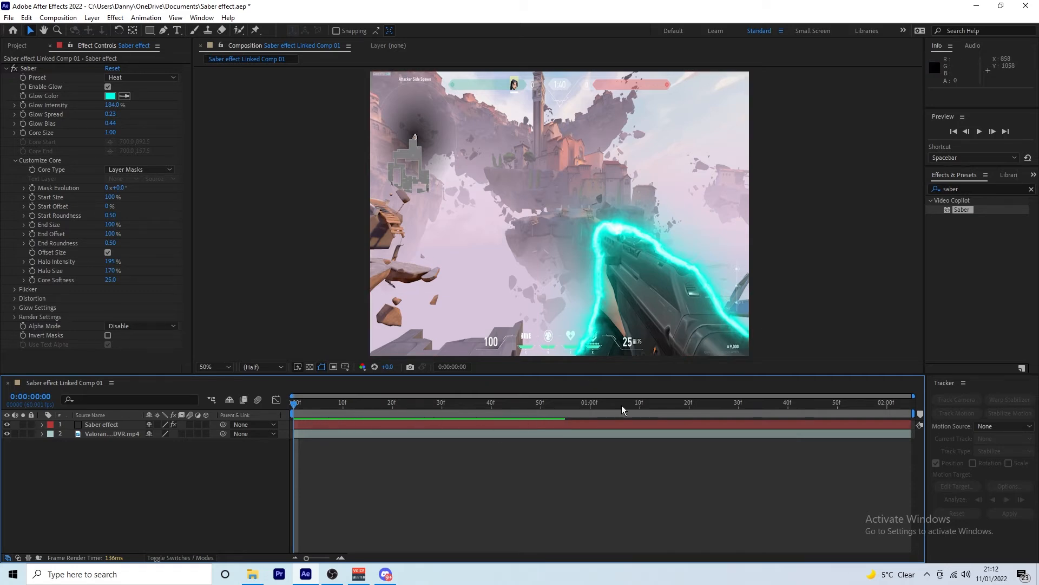
mouse_move(475, 301)
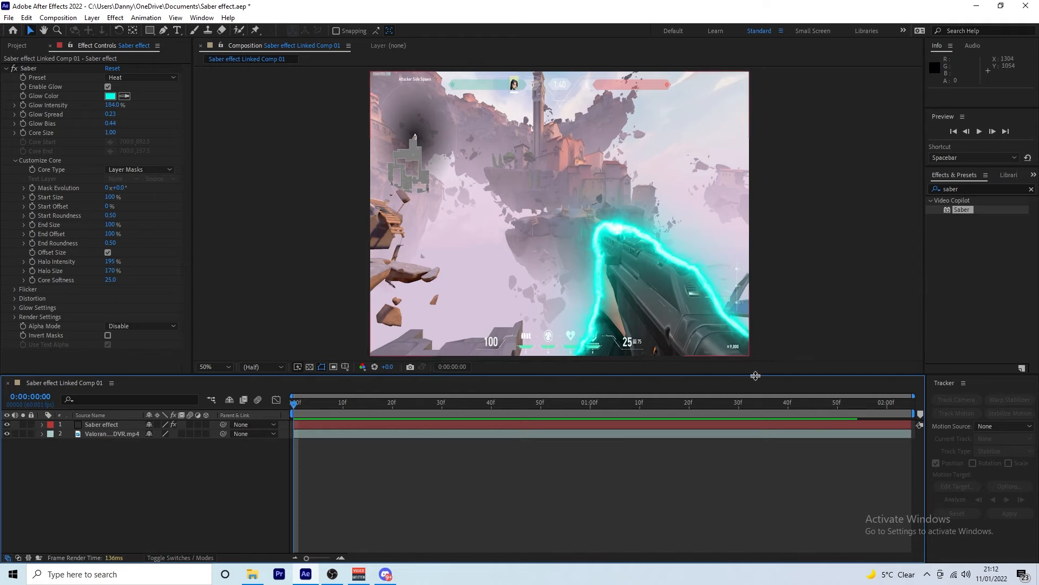
mouse_move(980, 131)
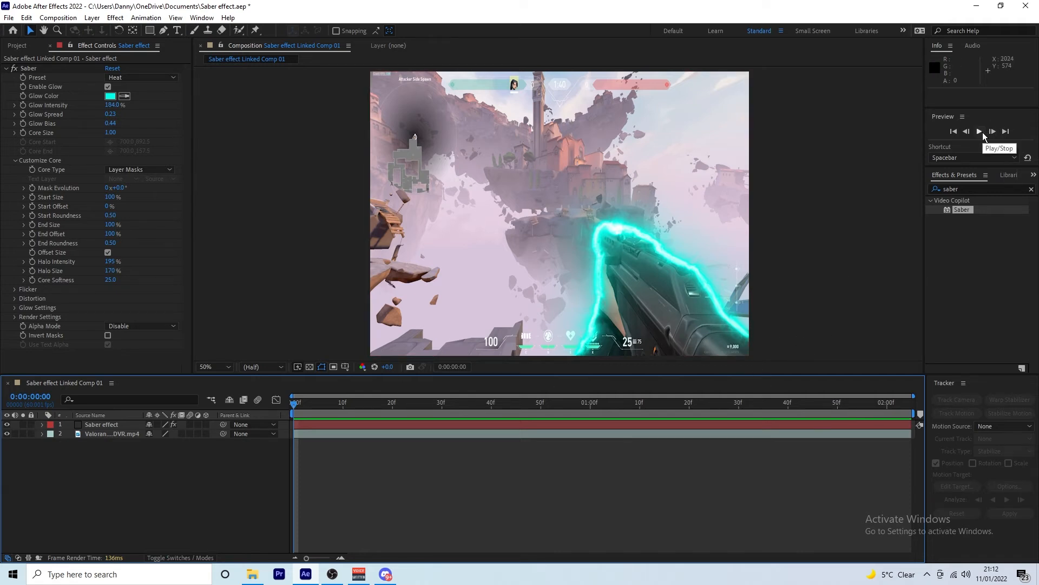
Play a preview of the cyan gun glow, then stop back at frame zero.
click(979, 130)
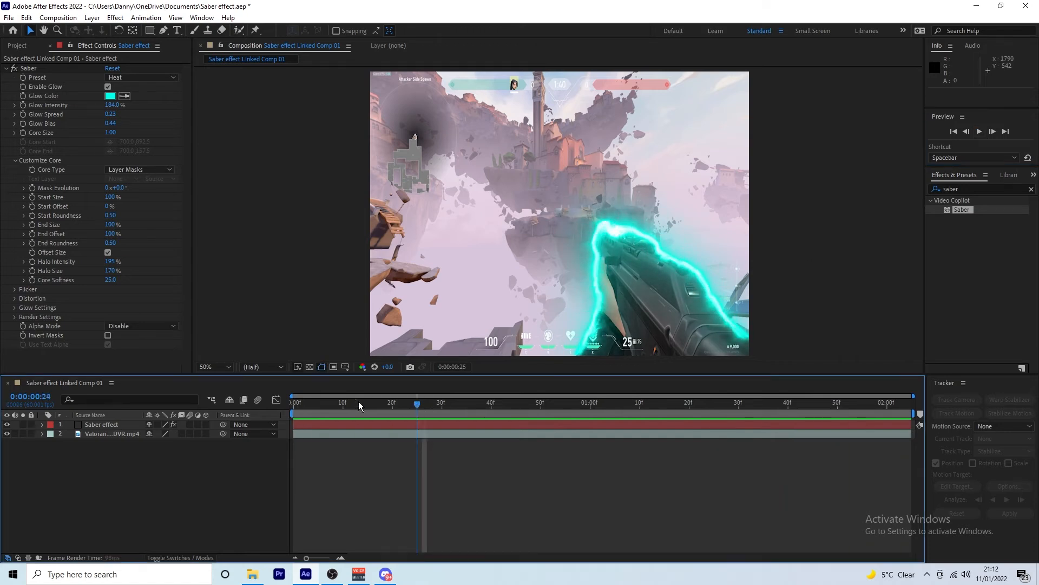
key(home)
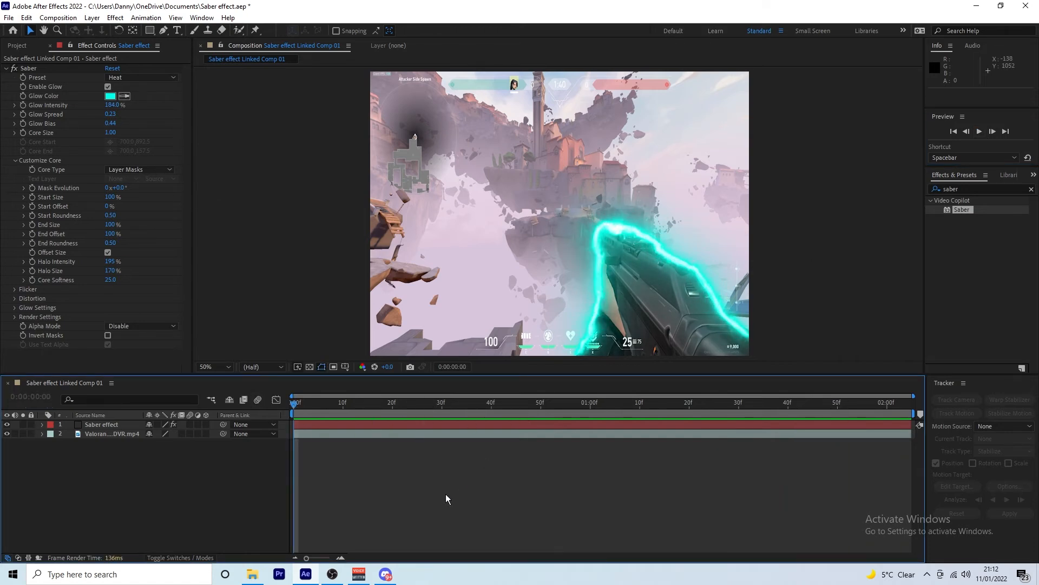
mouse_move(368, 430)
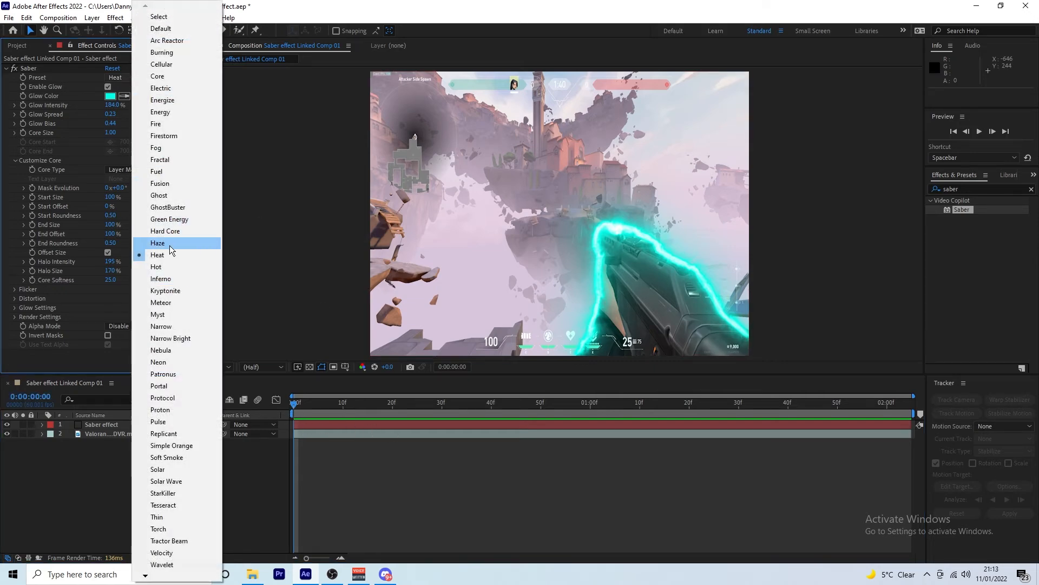
Switch the Saber preset to Ghost for a blue gun outline.
click(159, 195)
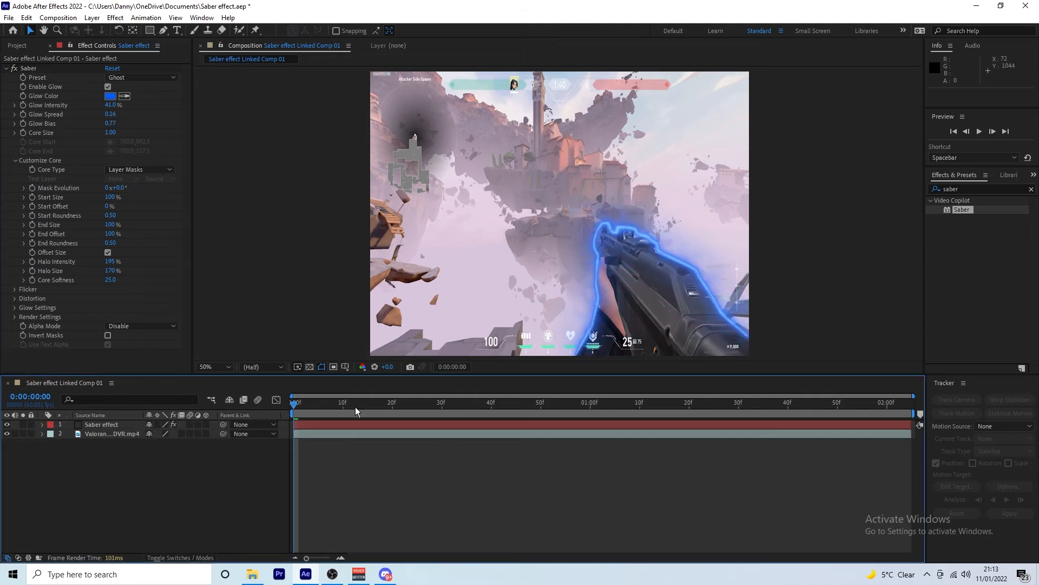
mouse_move(302, 424)
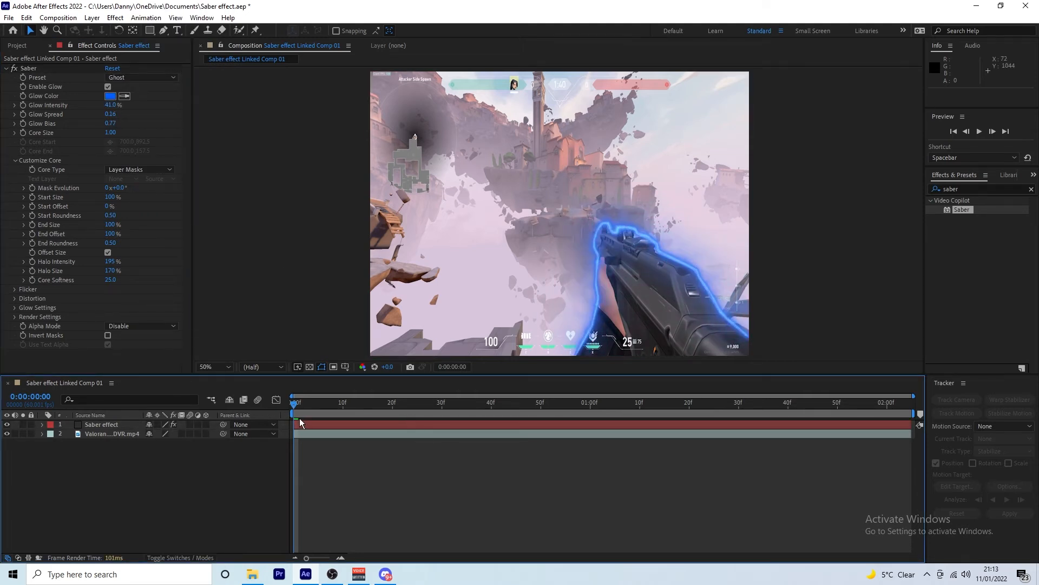
mouse_move(274, 303)
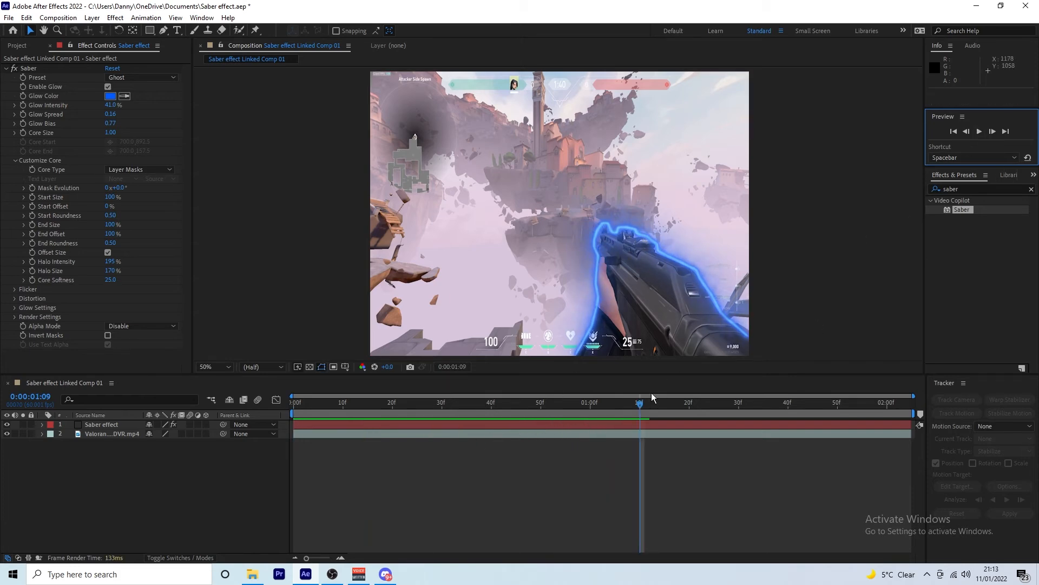
Set the Saber preset to Inferno and stop the fiery outline preview.
click(141, 77)
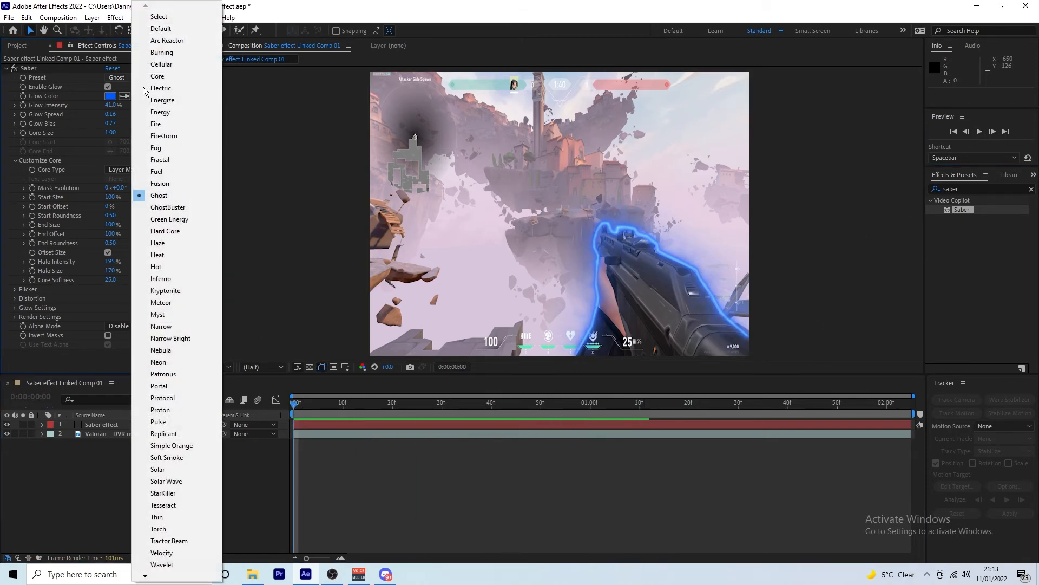
click(160, 278)
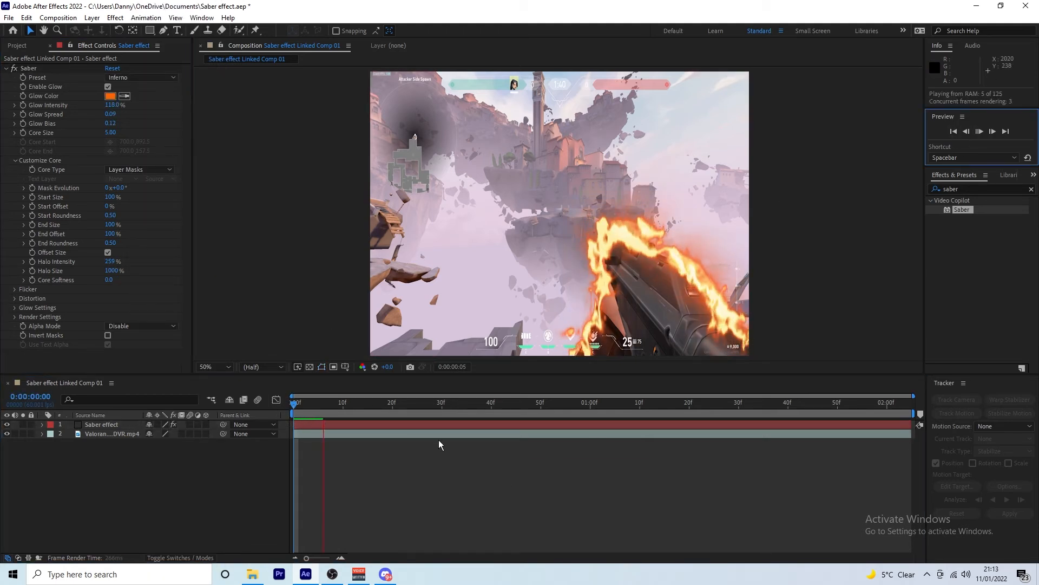
key(space)
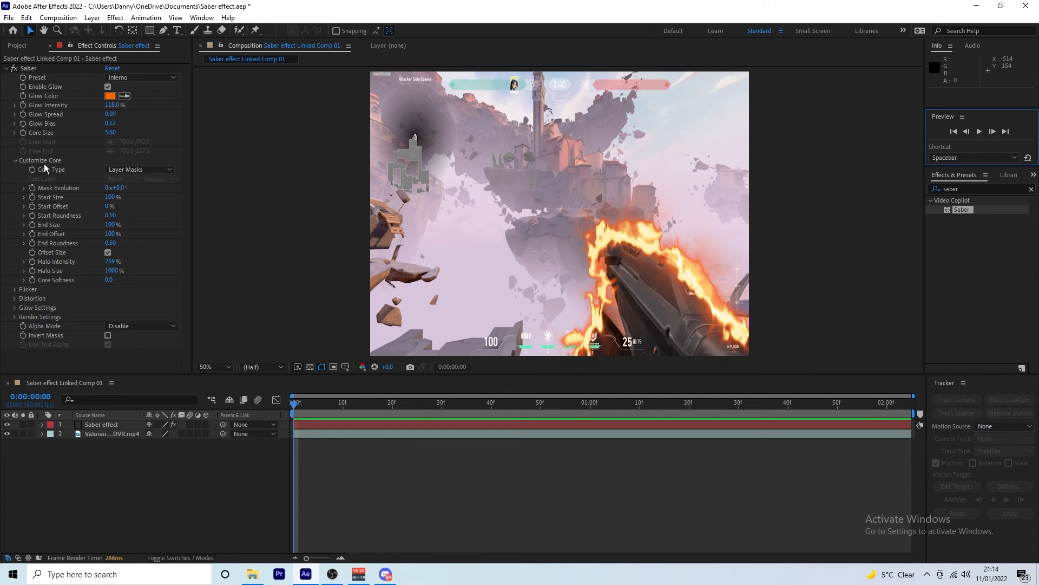
mouse_move(192, 221)
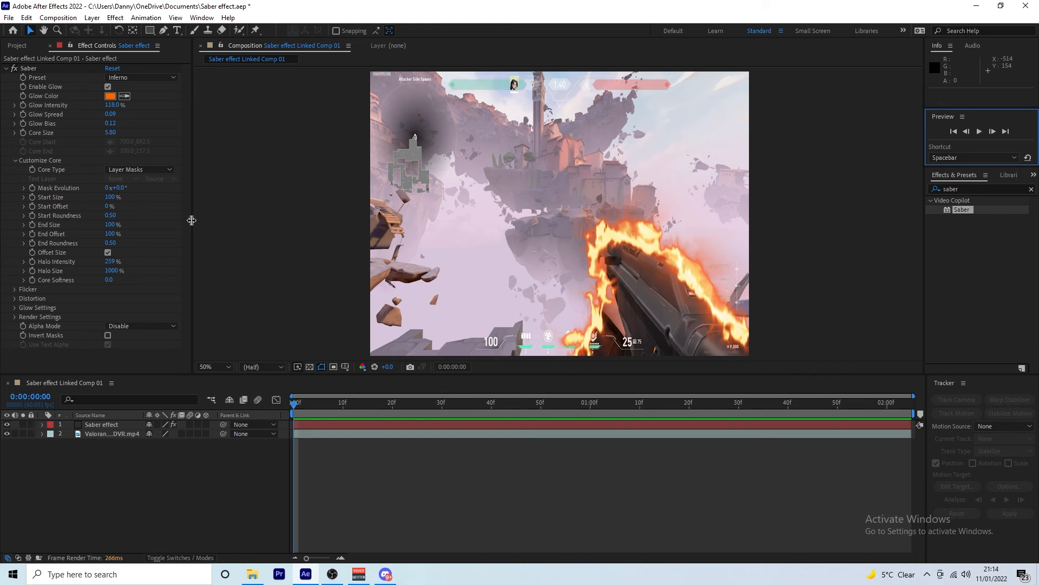
mouse_move(118, 220)
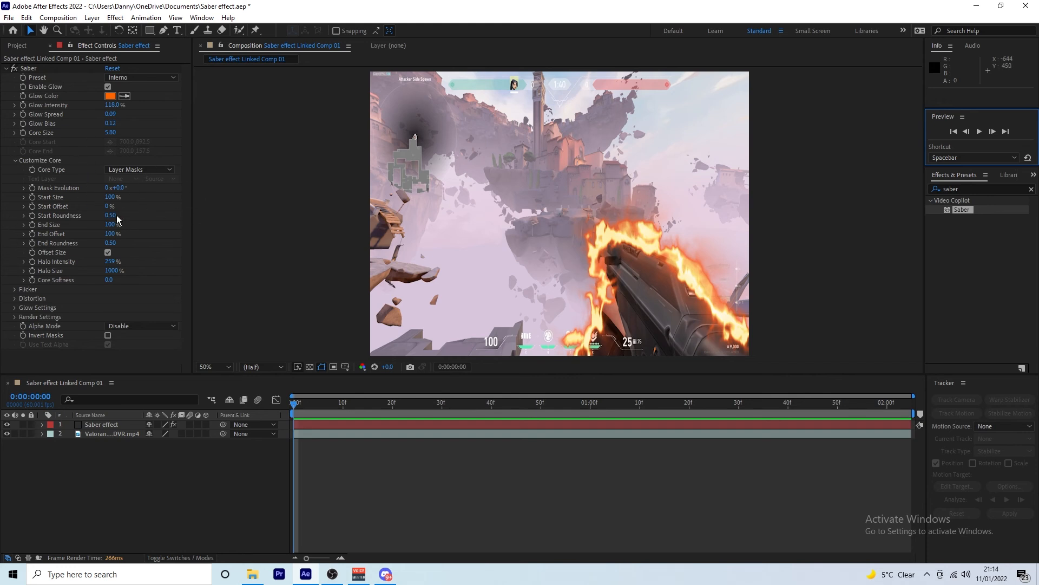
mouse_move(104, 212)
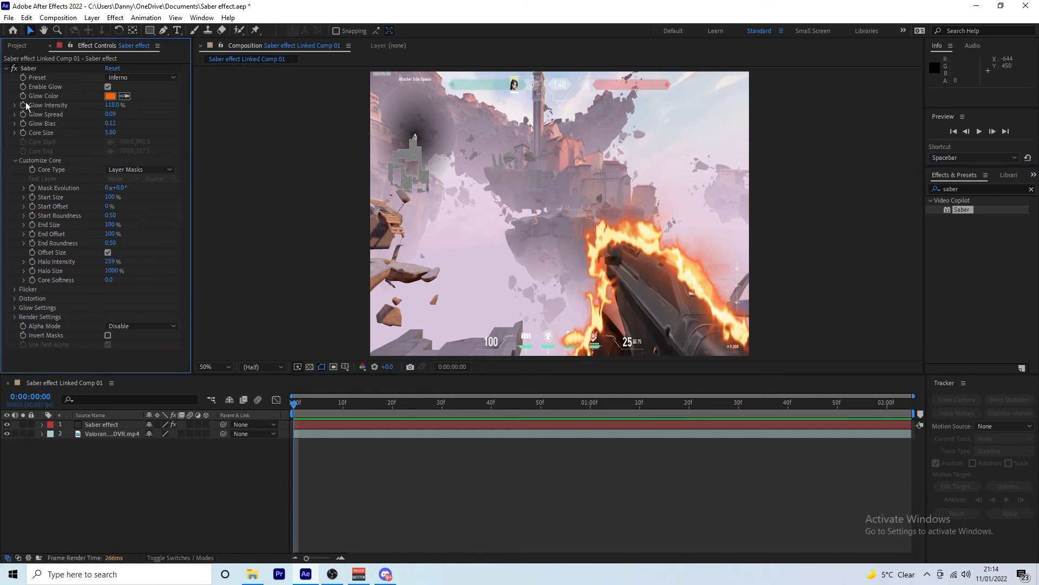
mouse_move(30, 215)
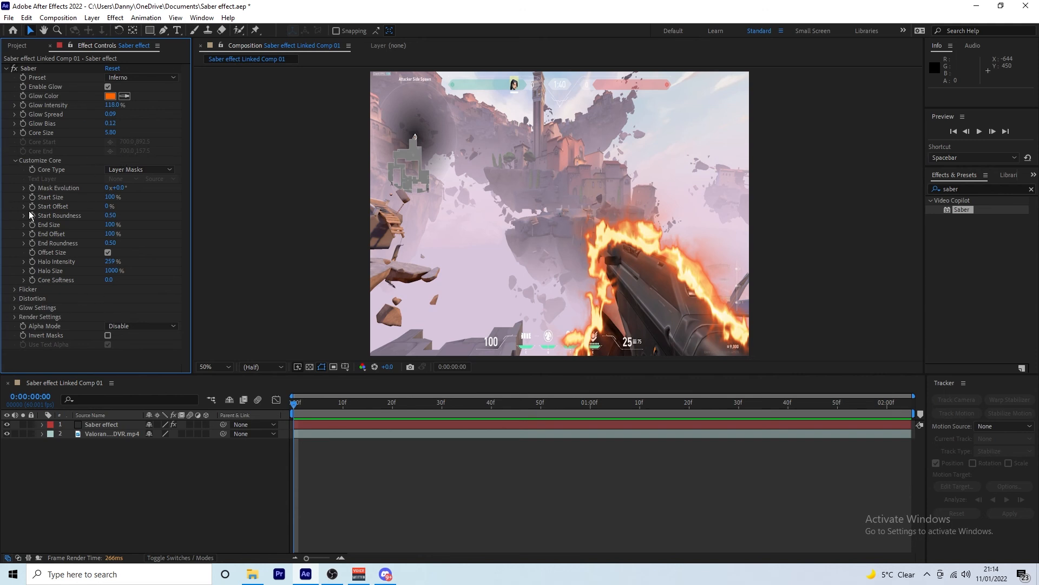
mouse_move(62, 233)
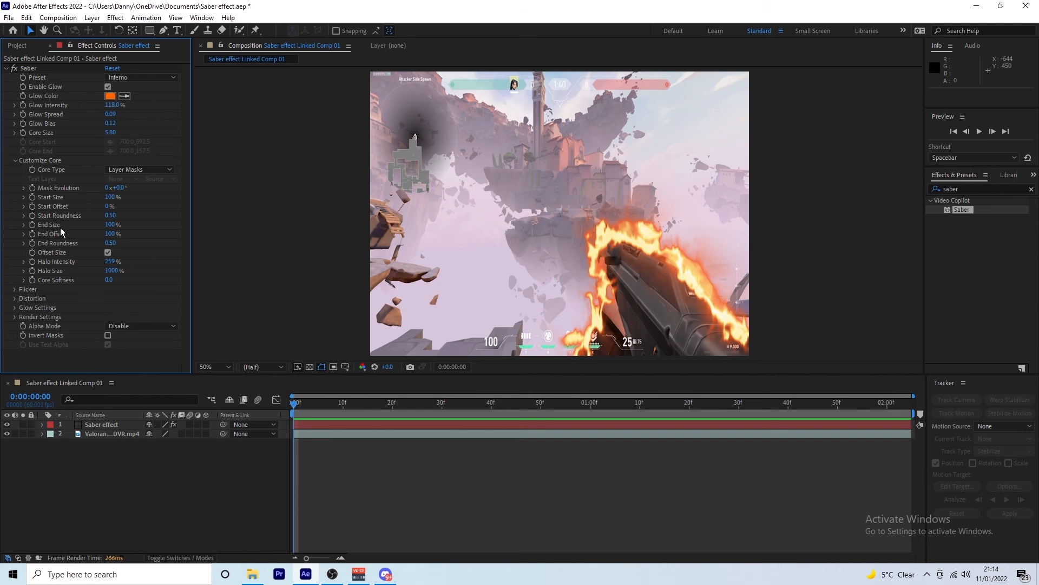
mouse_move(224, 476)
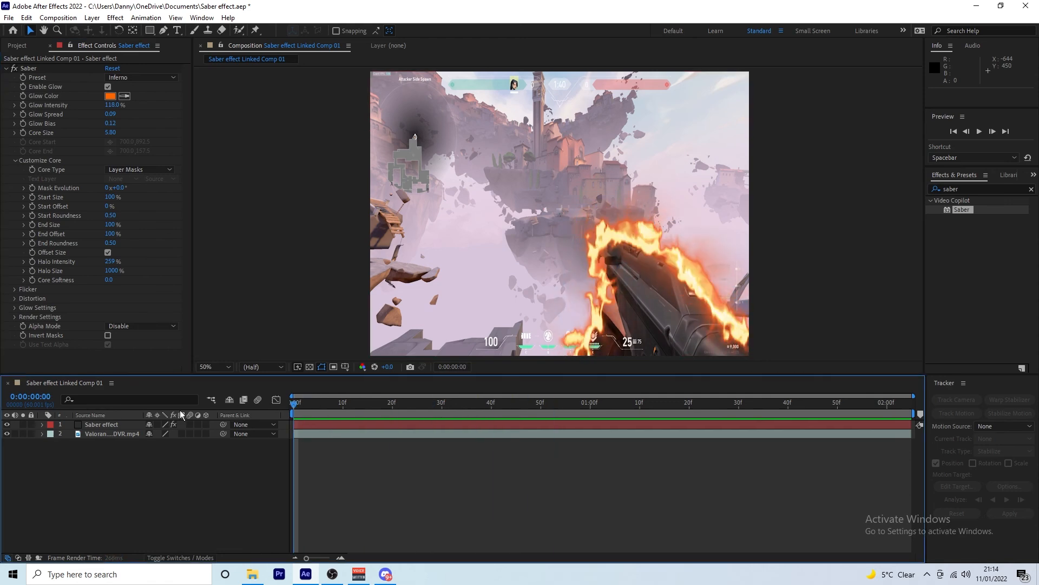
click(343, 402)
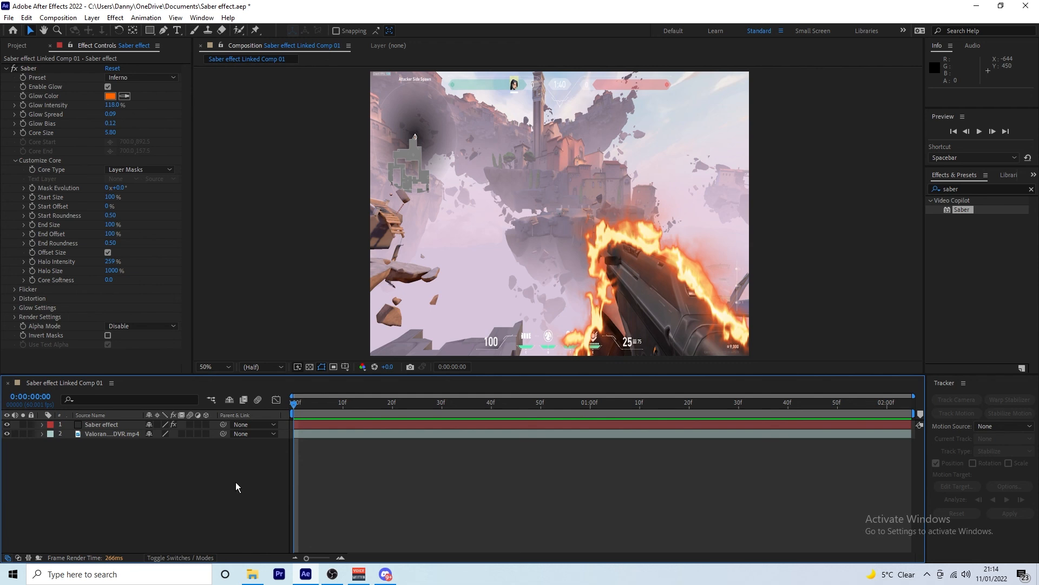
mouse_move(369, 478)
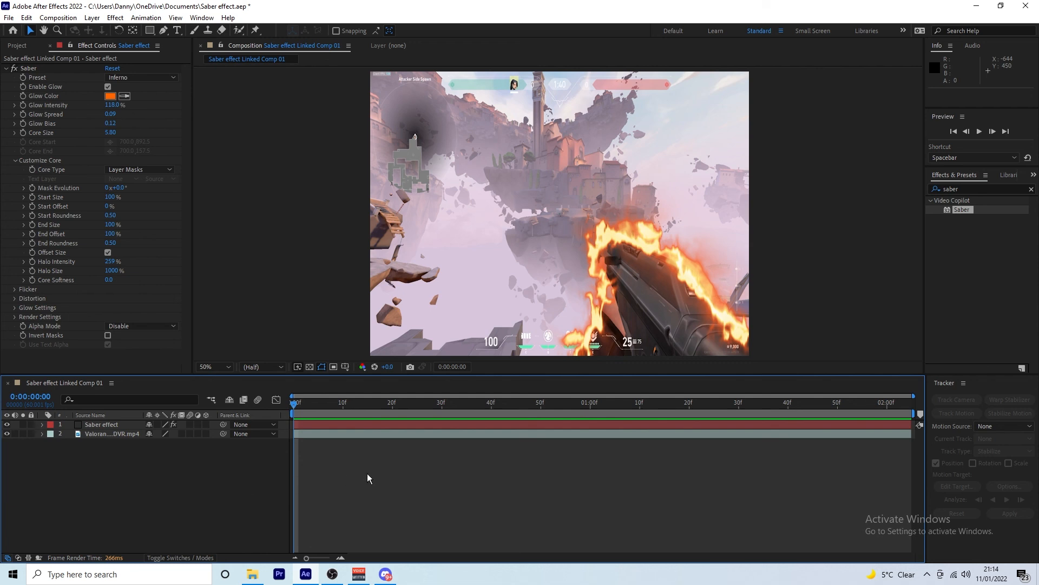
mouse_move(479, 471)
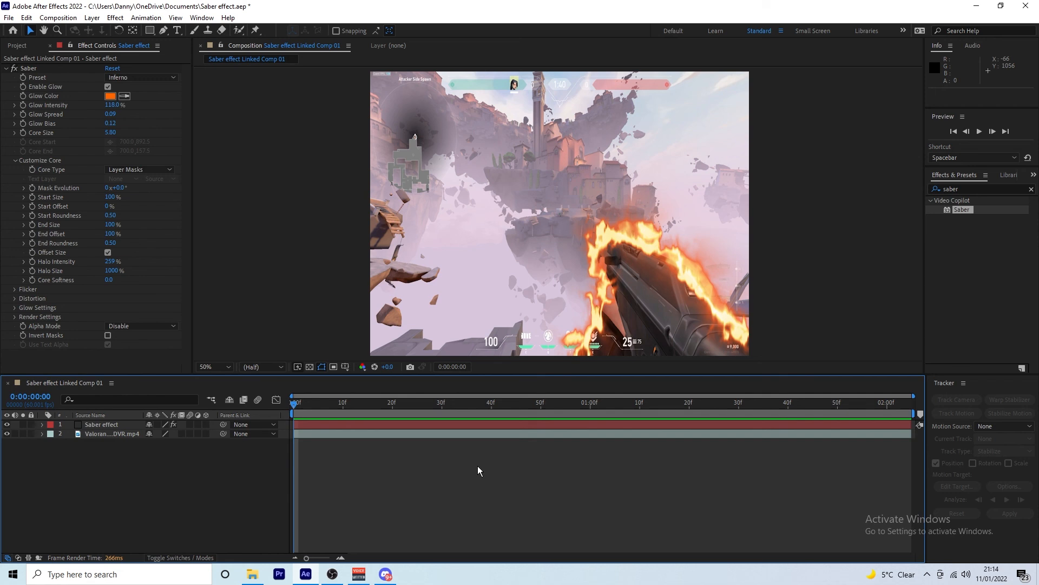
mouse_move(457, 464)
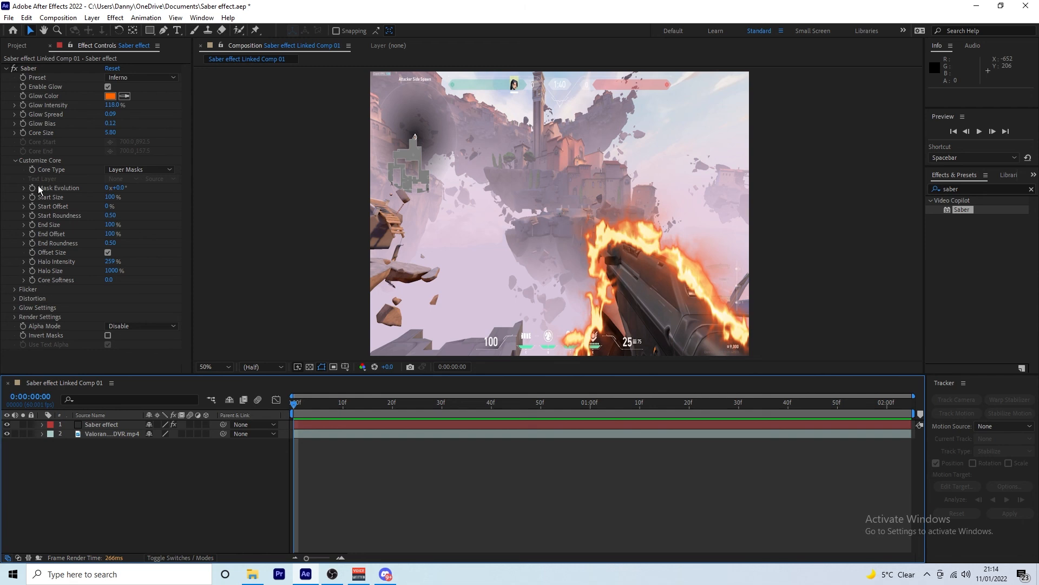
mouse_move(723, 283)
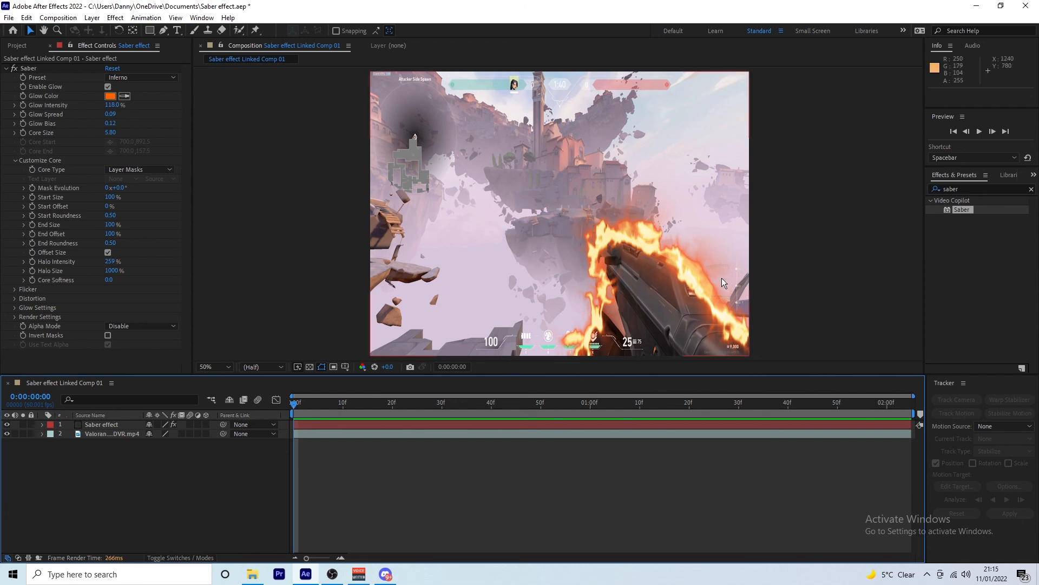
Reposition the playhead in the timeline and play the Inferno flame preview.
click(476, 402)
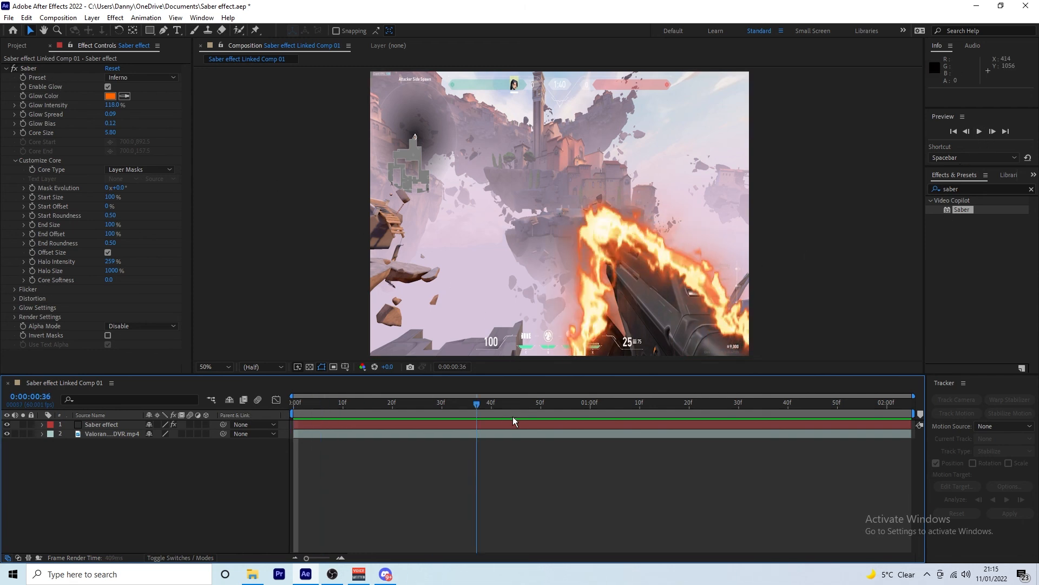
click(294, 402)
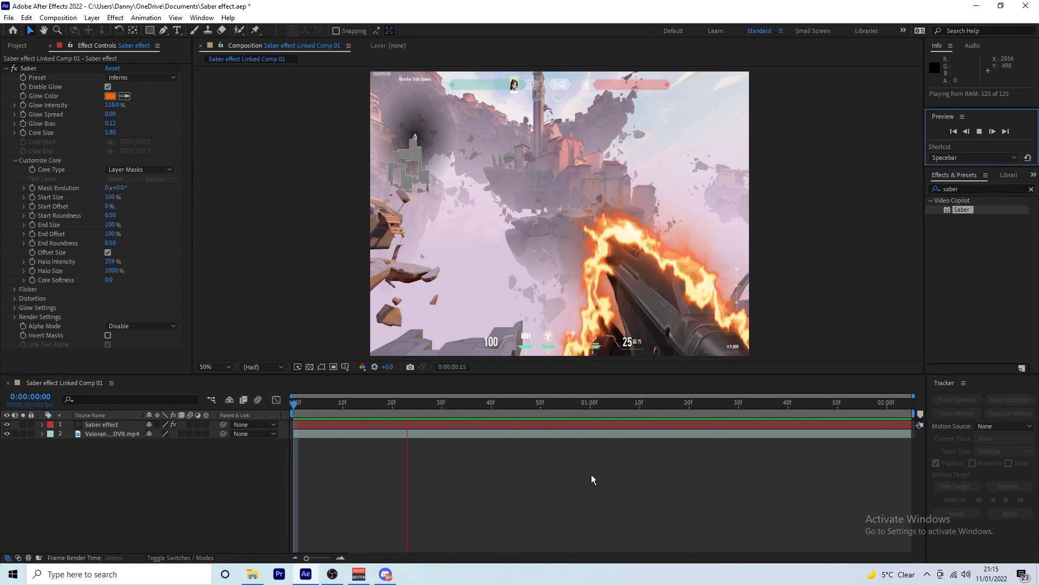
key(Space)
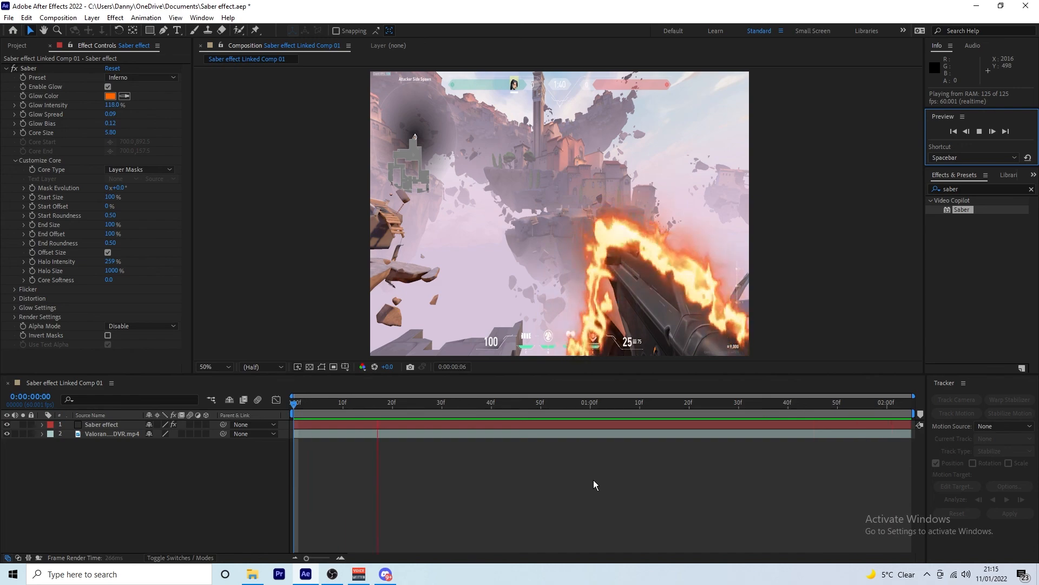